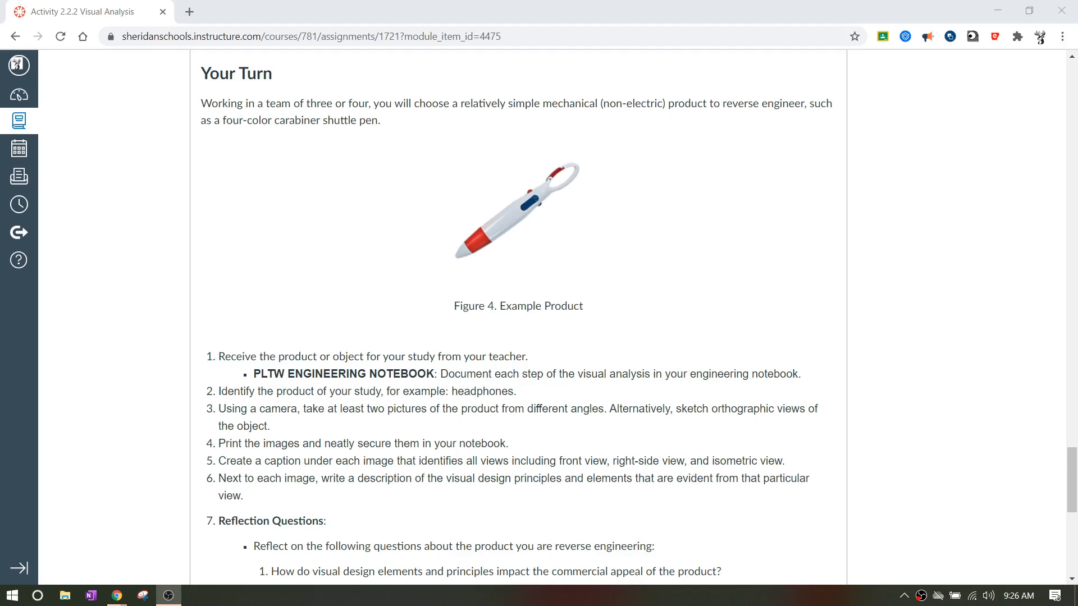
mouse_move(758, 221)
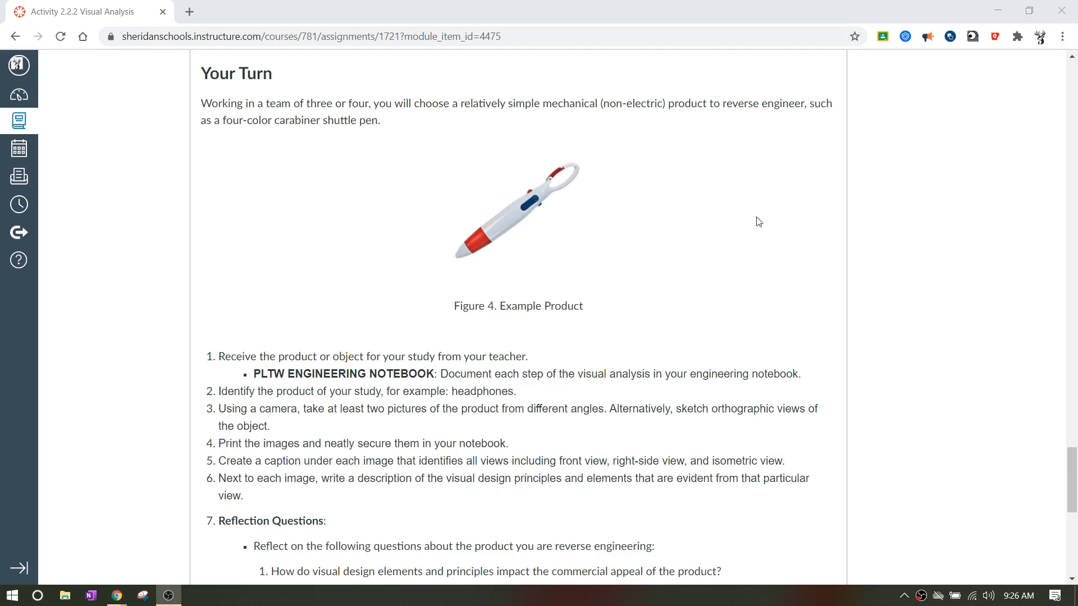
mouse_move(401, 202)
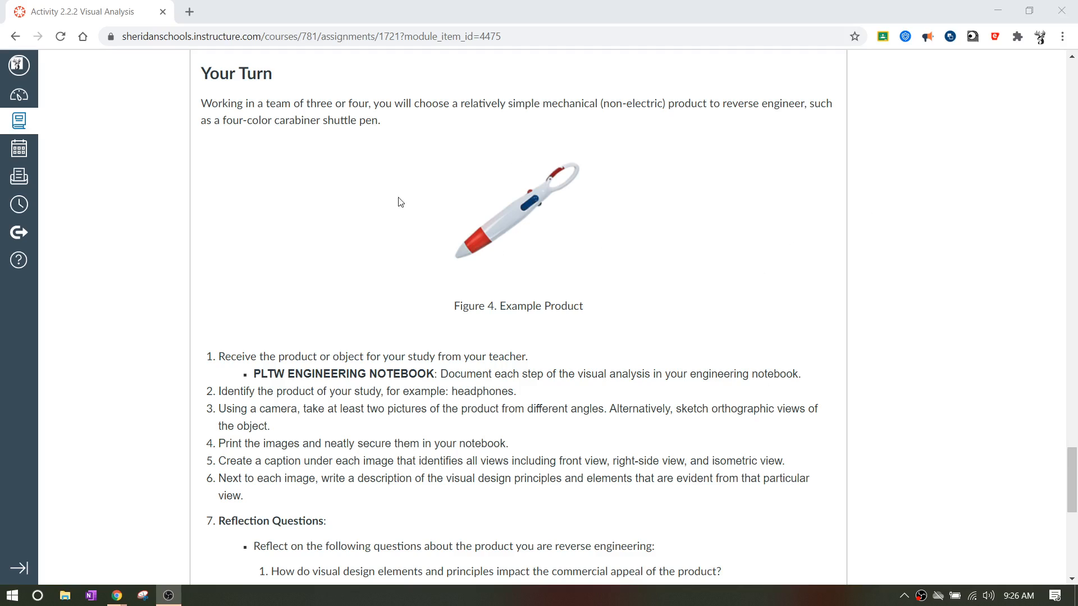
mouse_move(577, 232)
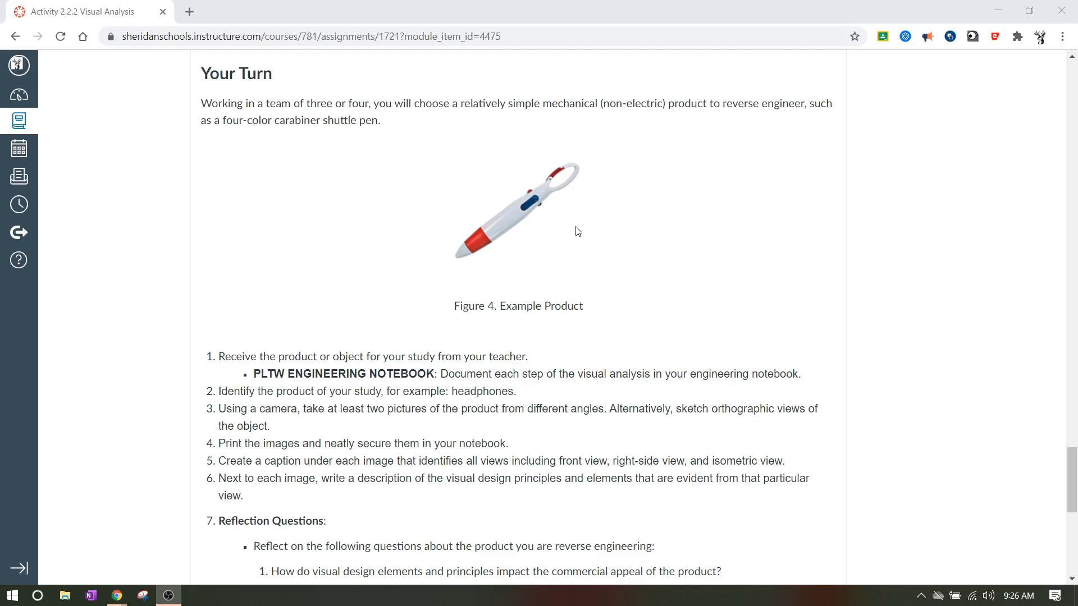
mouse_move(504, 256)
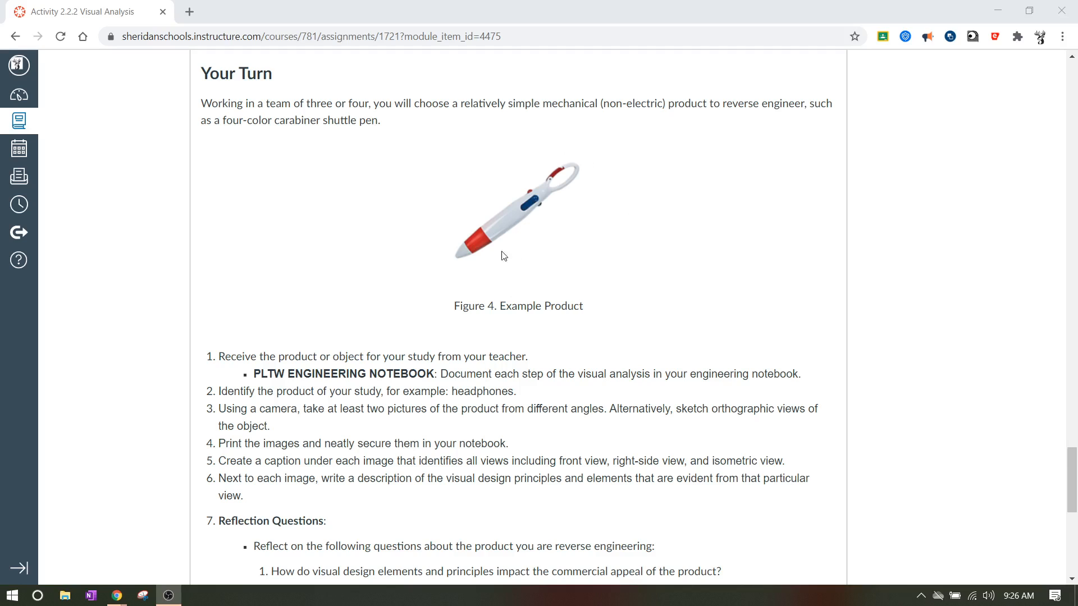
mouse_move(514, 256)
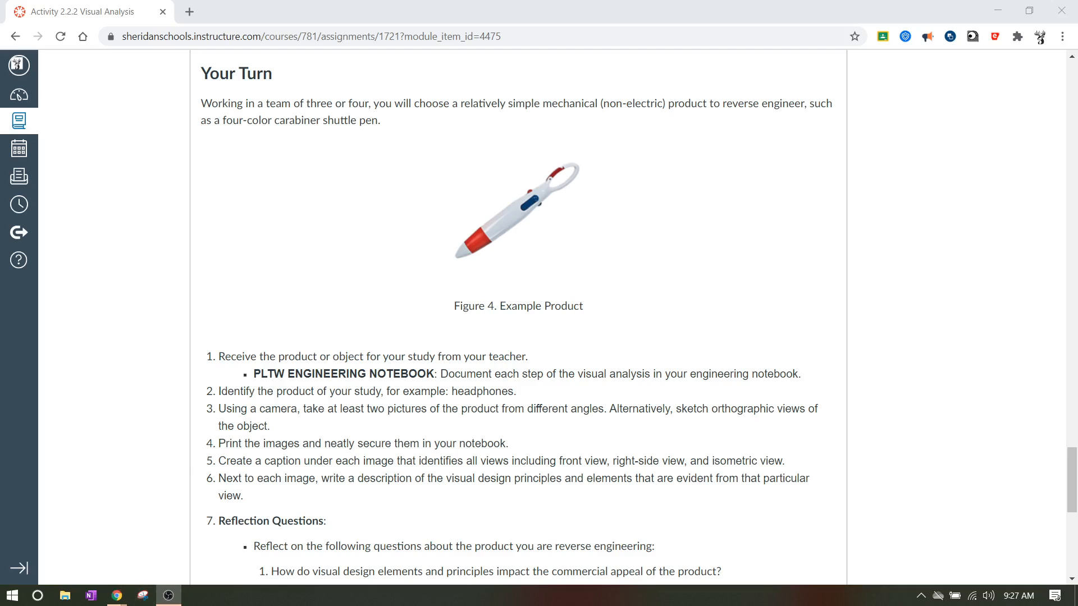
mouse_move(328, 317)
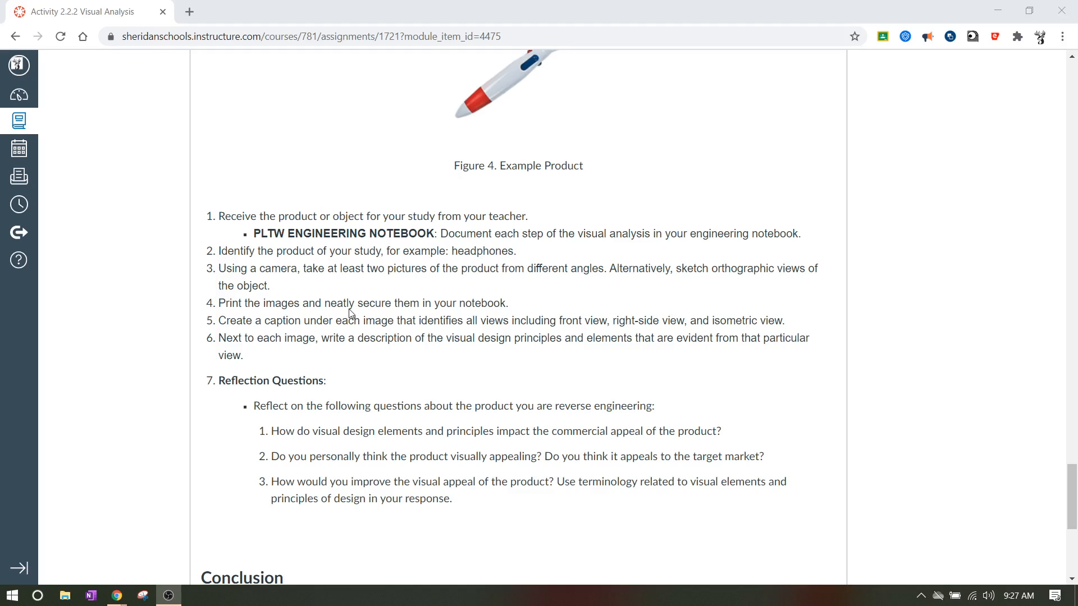
mouse_move(139, 332)
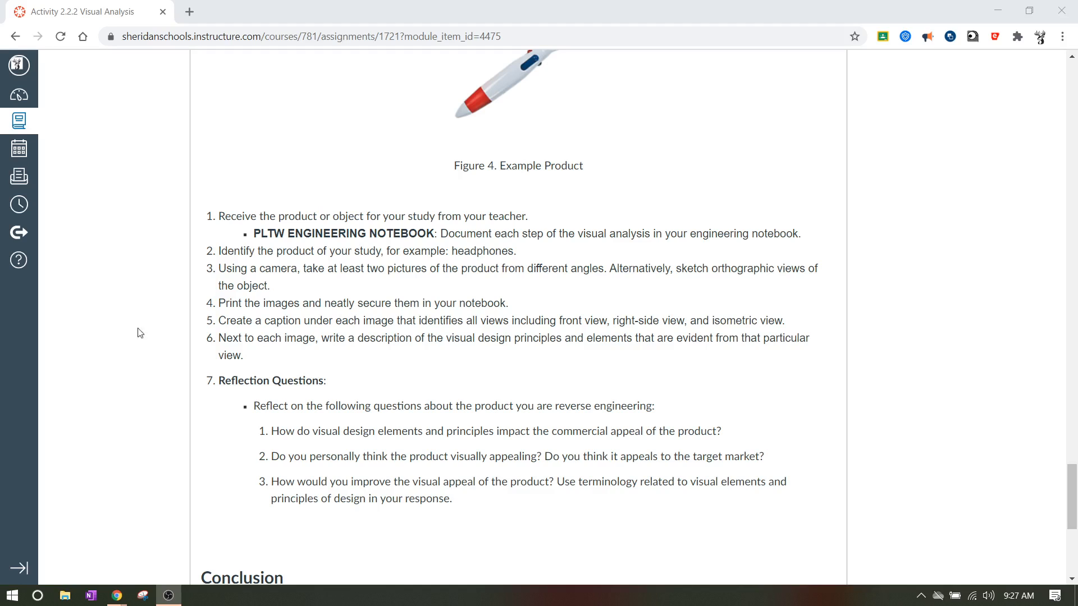
mouse_move(183, 565)
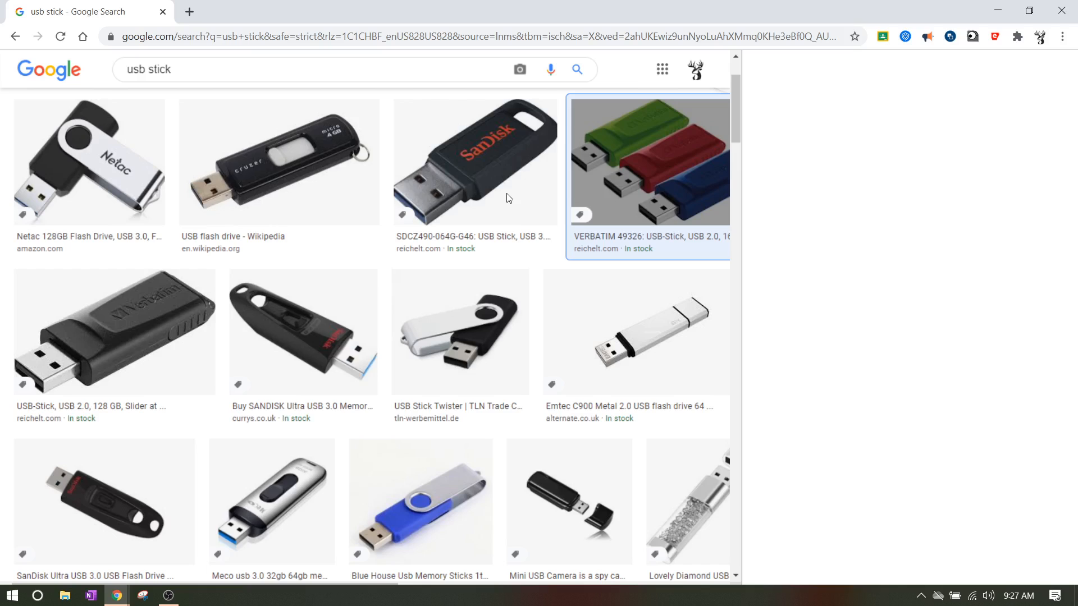
Enlarge the green, red and blue Verbatim USB stick three-pack image result
click(648, 160)
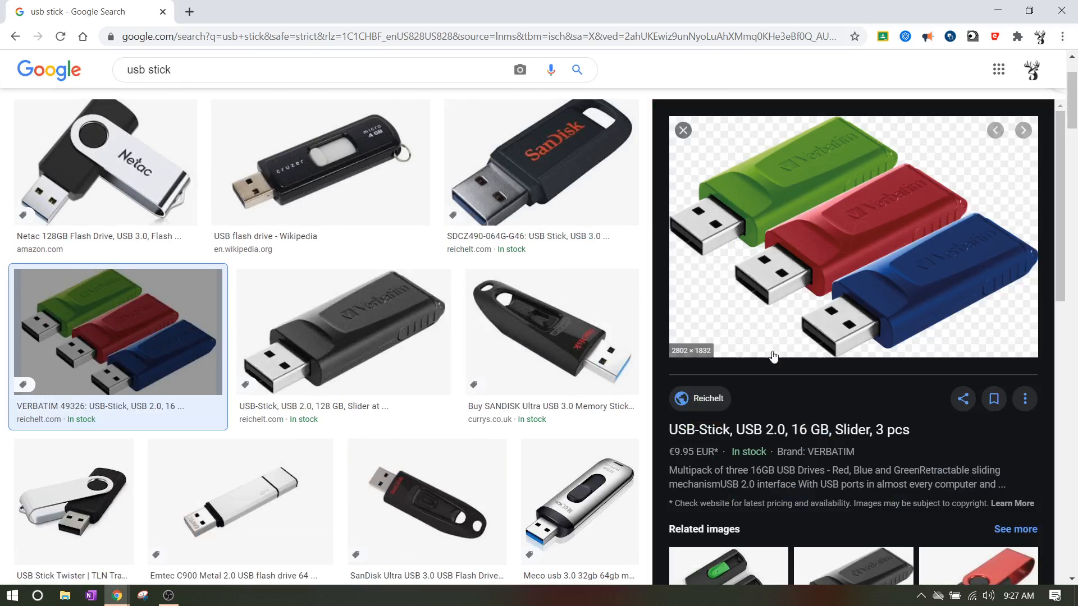
mouse_move(693, 165)
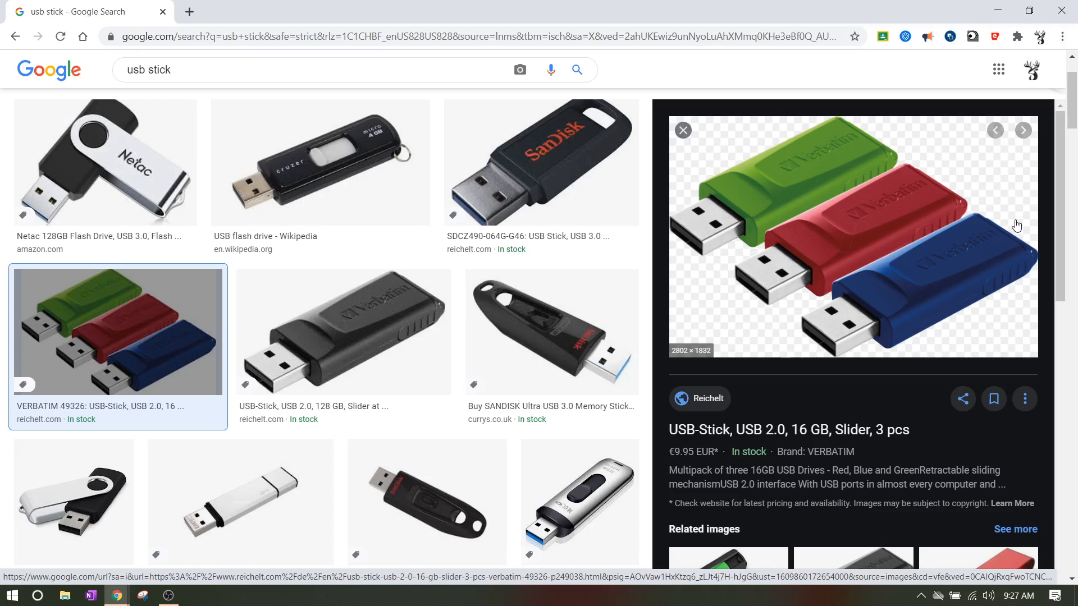
mouse_move(876, 328)
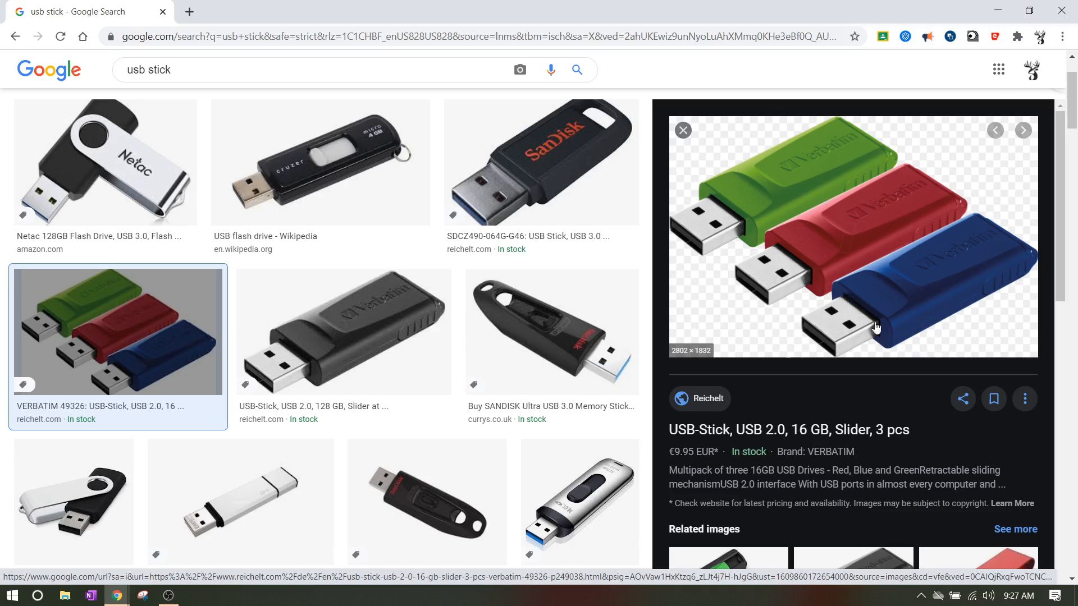
mouse_move(784, 314)
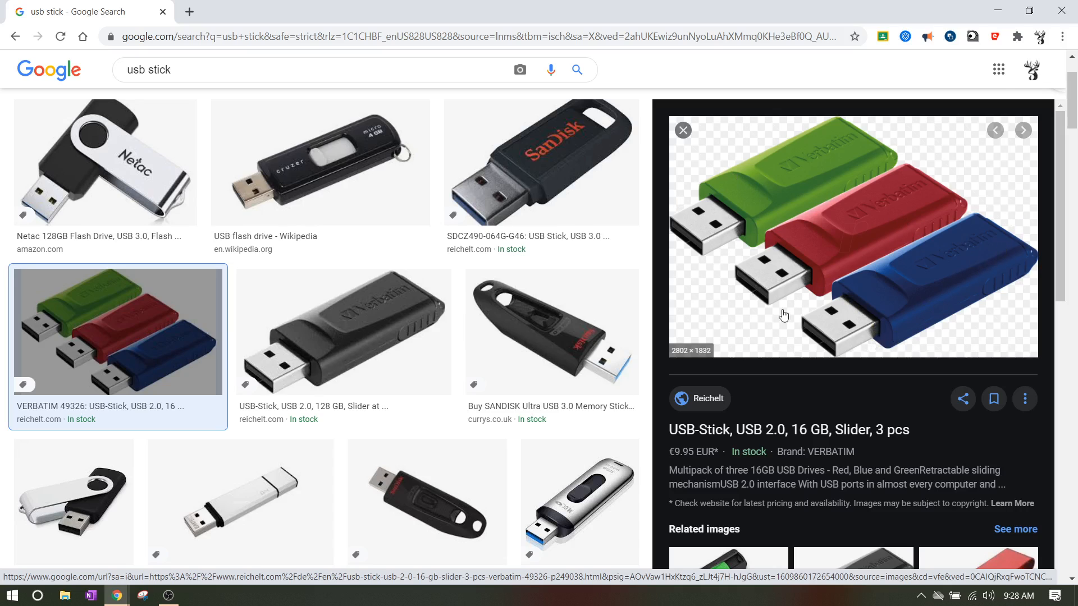
mouse_move(1010, 280)
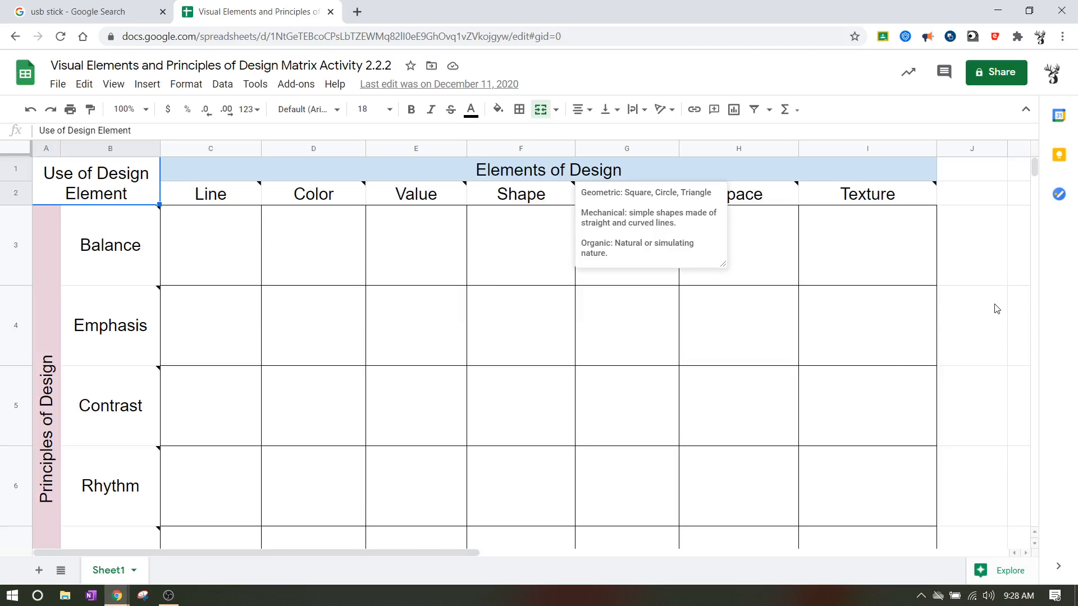
click(972, 325)
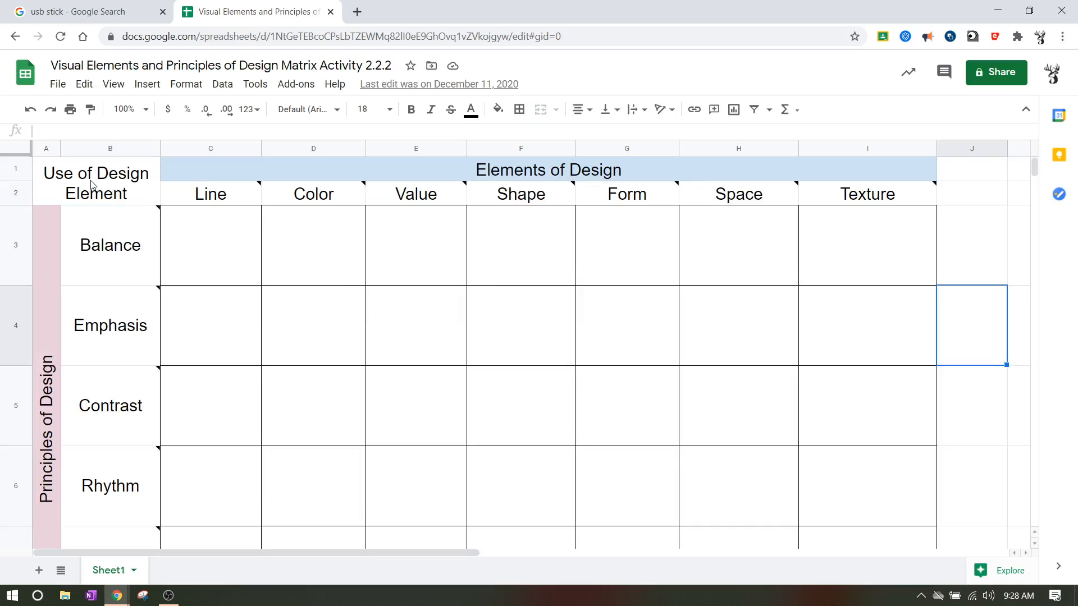
mouse_move(225, 210)
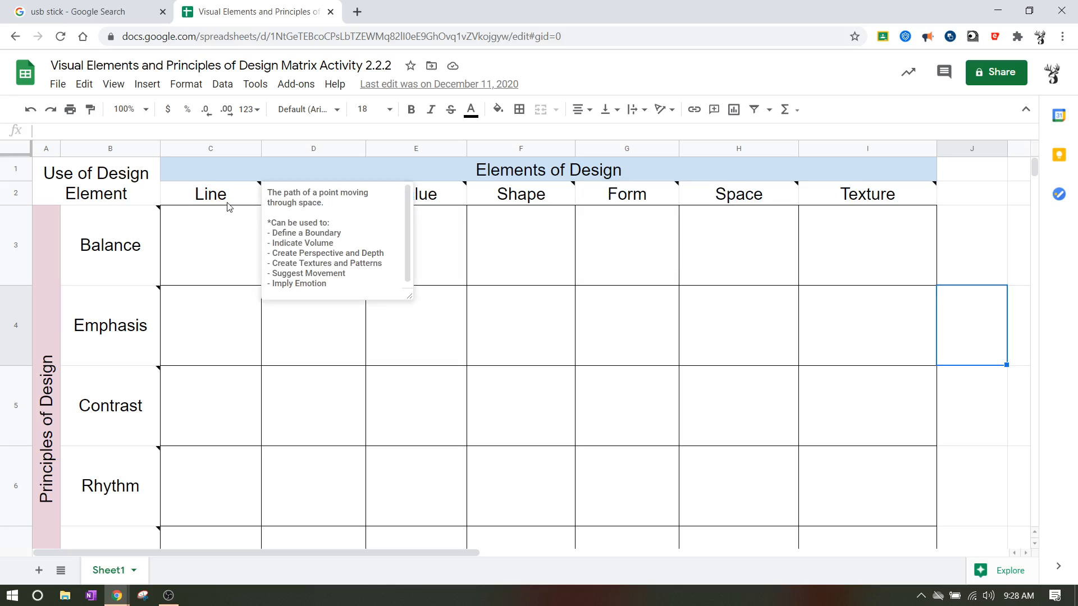
mouse_move(313, 193)
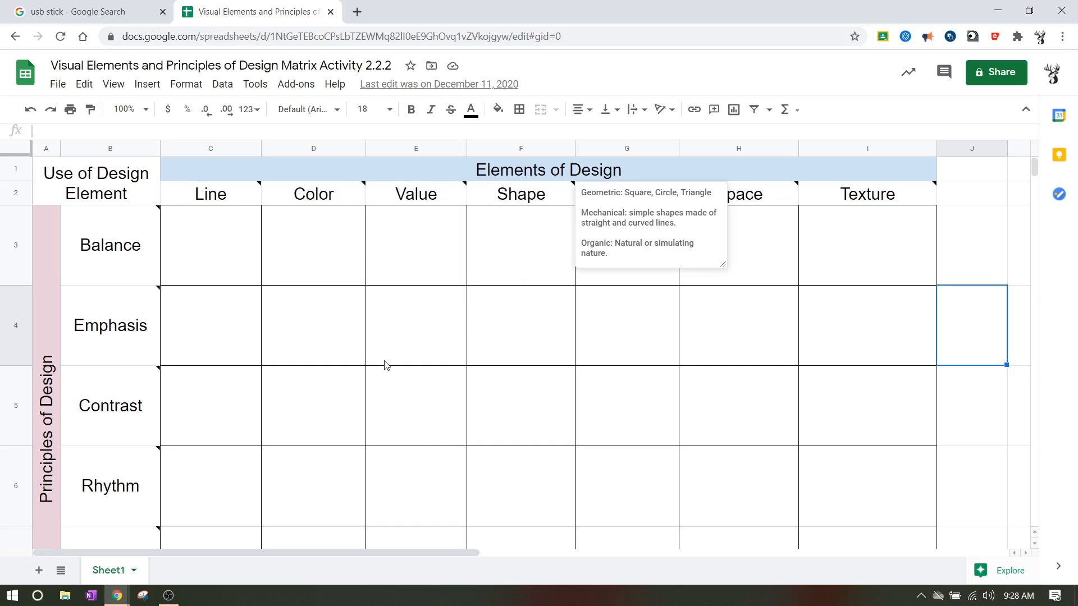
mouse_move(799, 351)
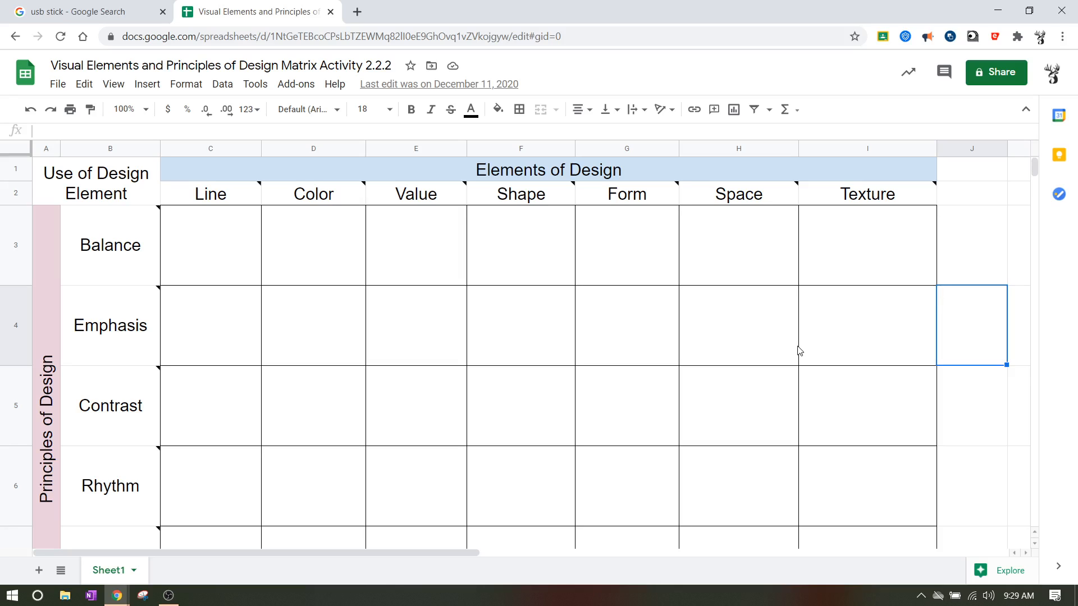
mouse_move(685, 347)
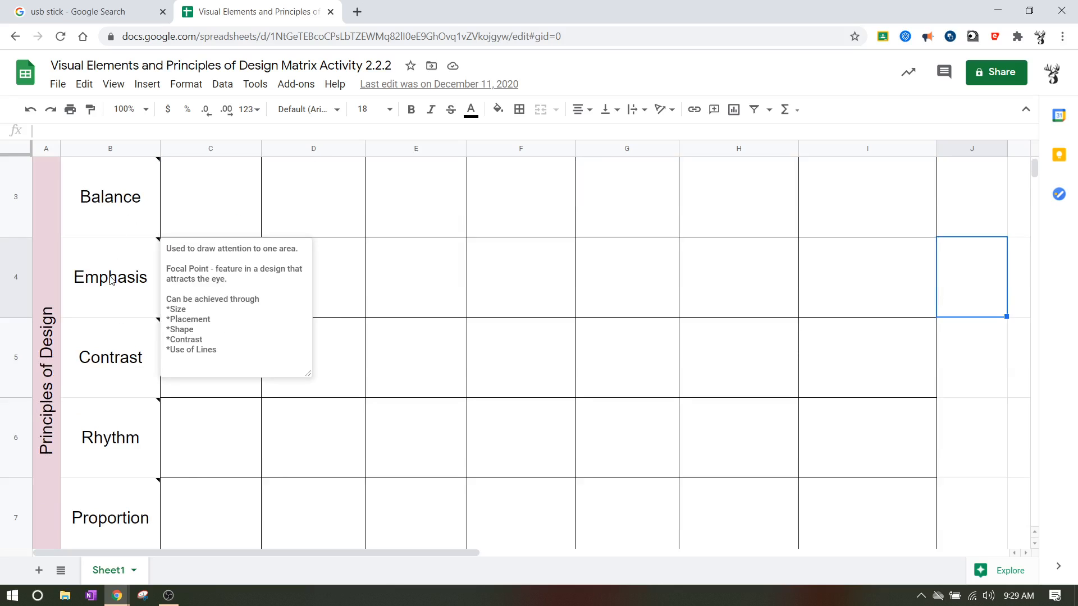
mouse_move(120, 351)
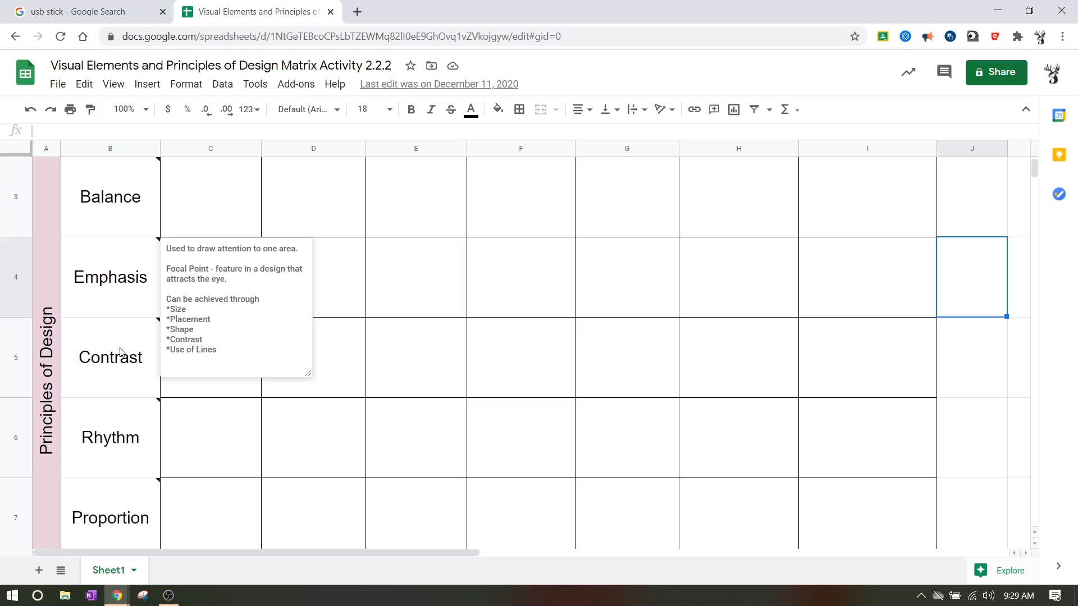
mouse_move(557, 317)
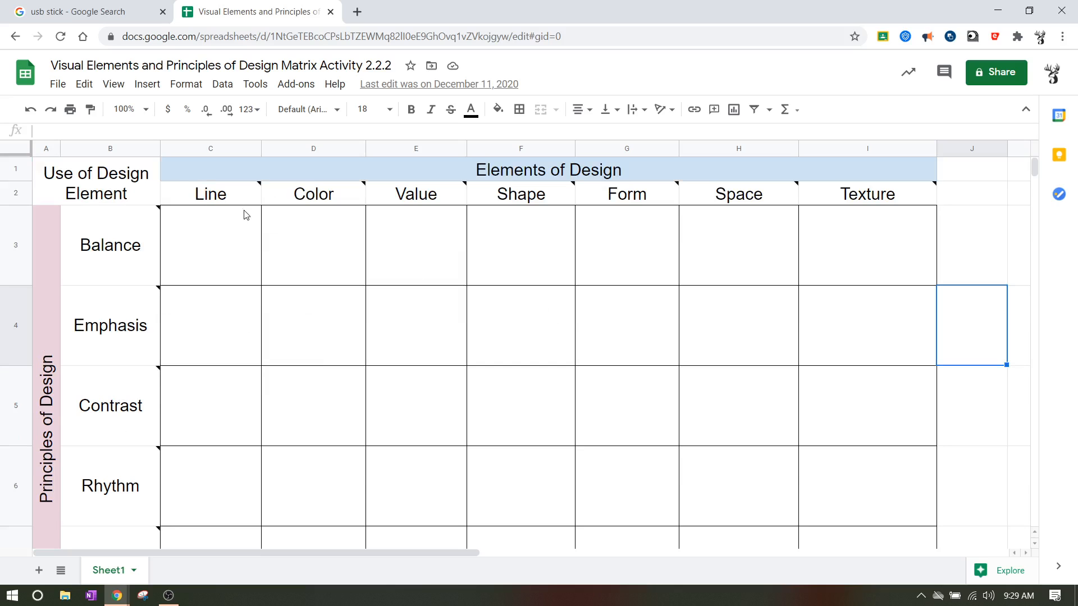
mouse_move(192, 195)
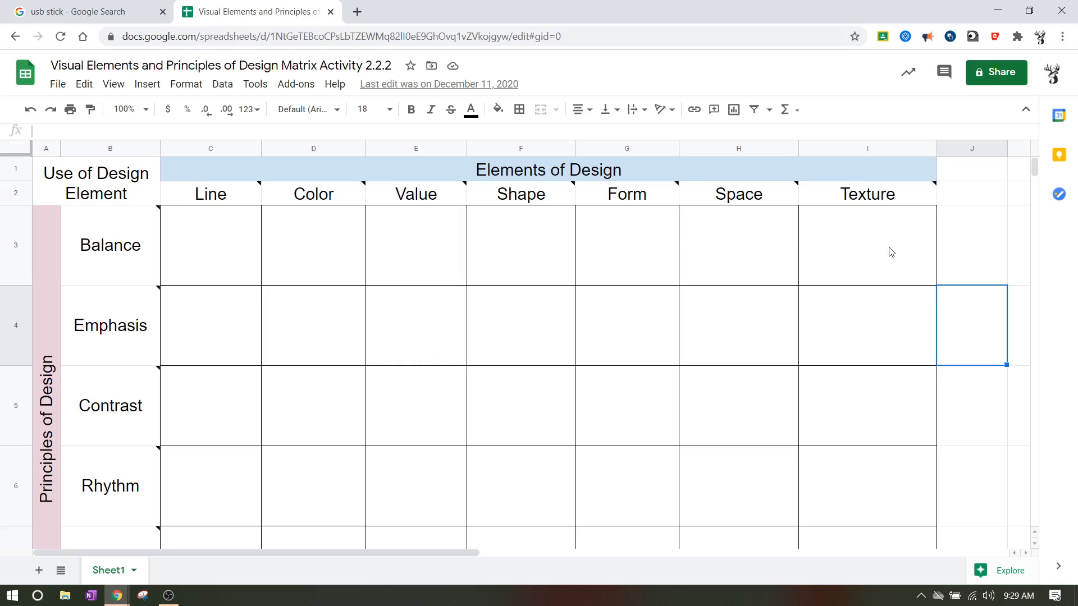
click(210, 245)
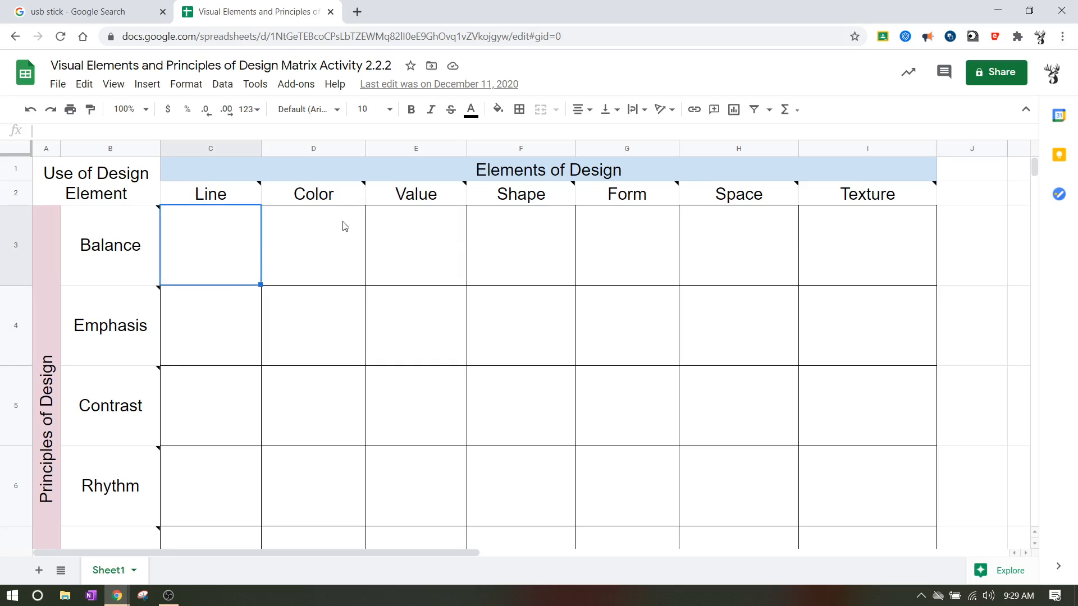
mouse_move(97, 248)
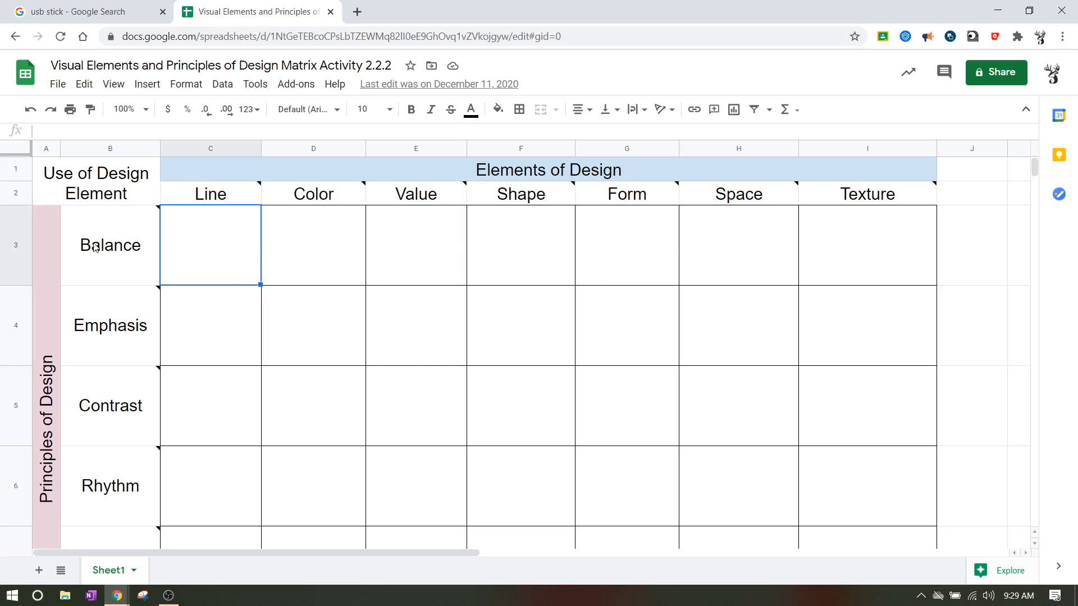
mouse_move(885, 327)
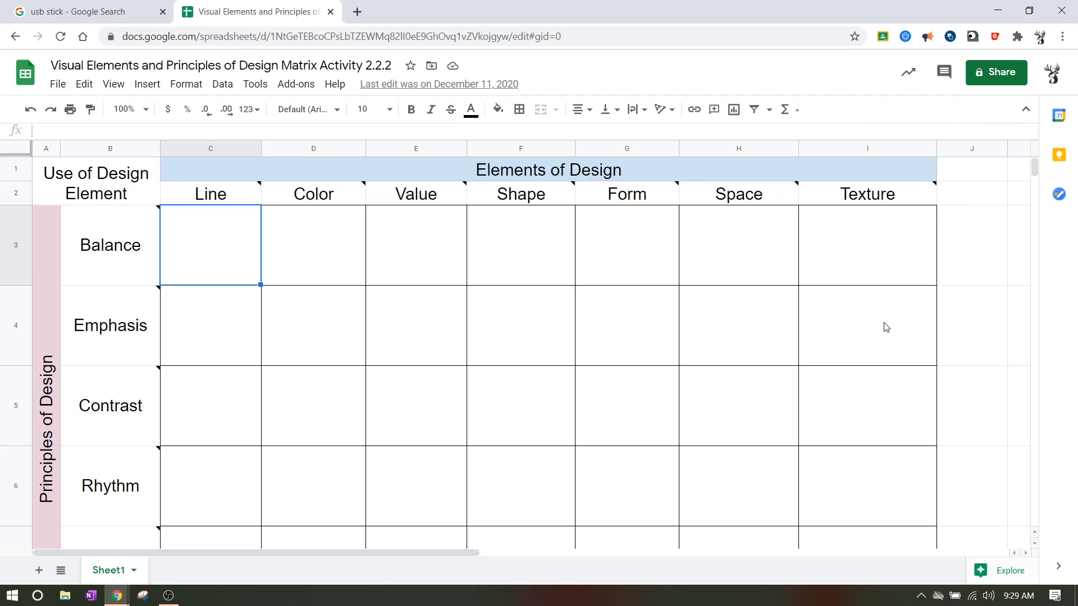
mouse_move(734, 195)
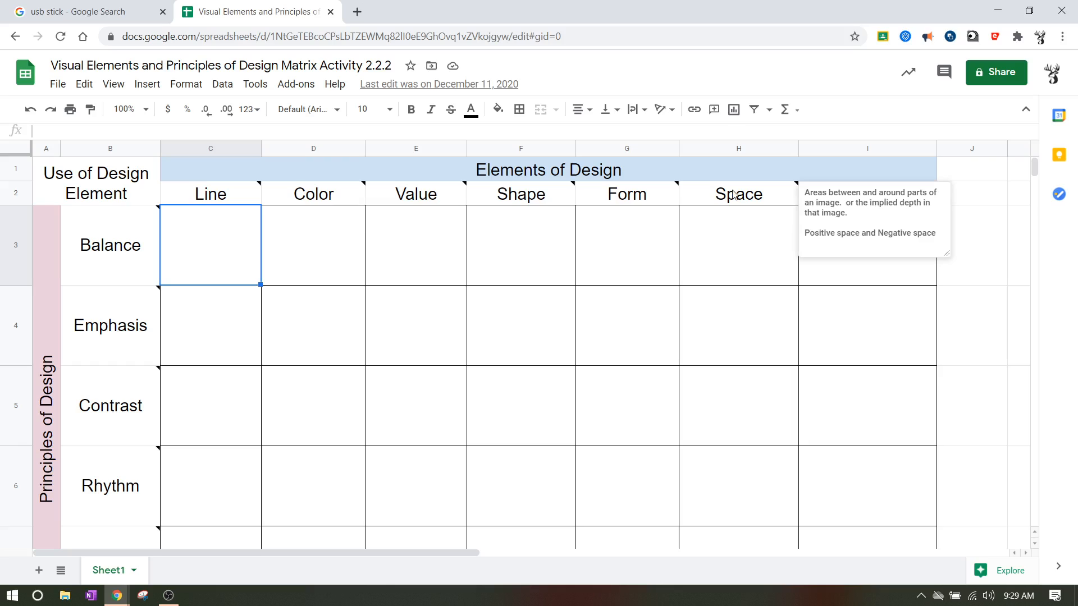
click(738, 244)
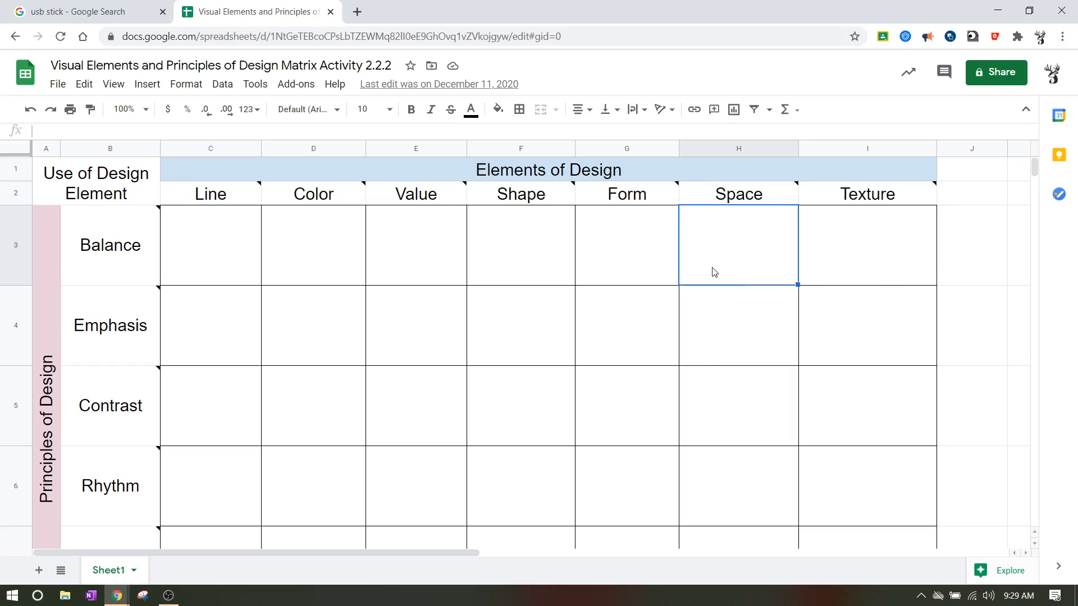
mouse_move(728, 376)
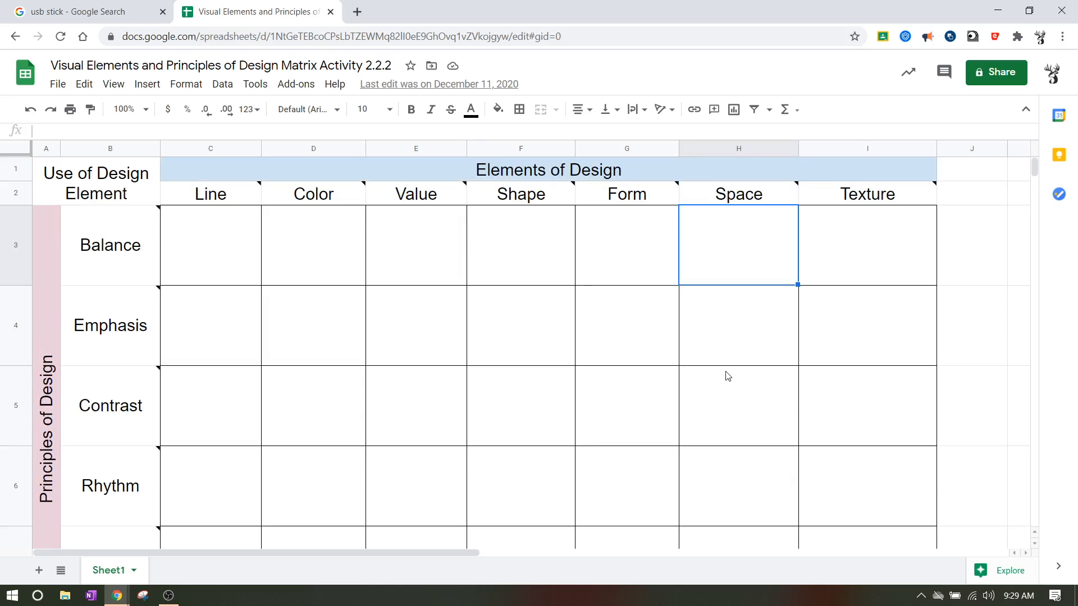
mouse_move(396, 123)
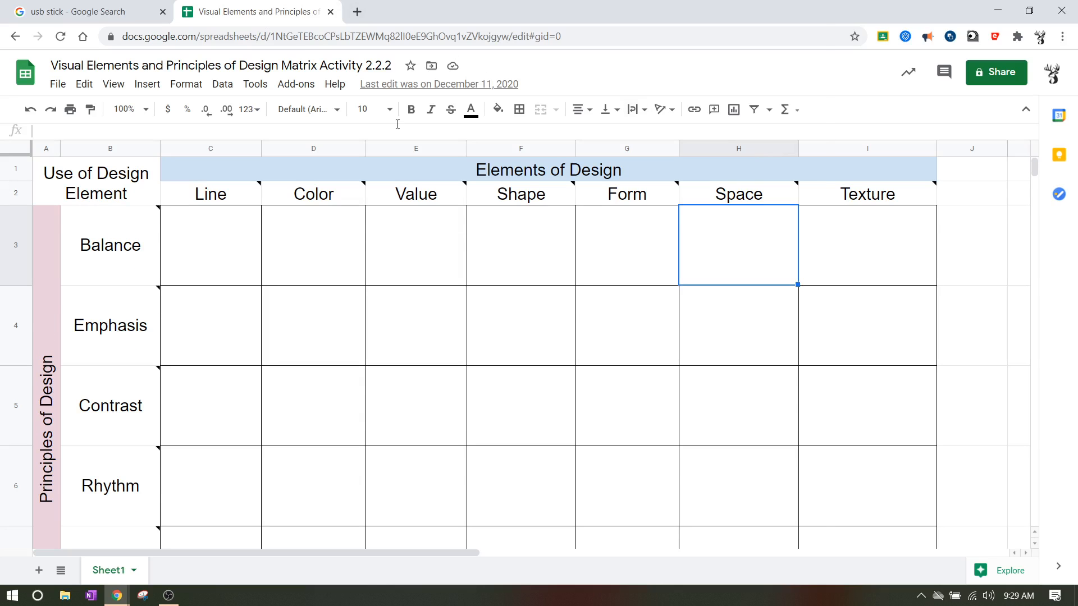
click(82, 11)
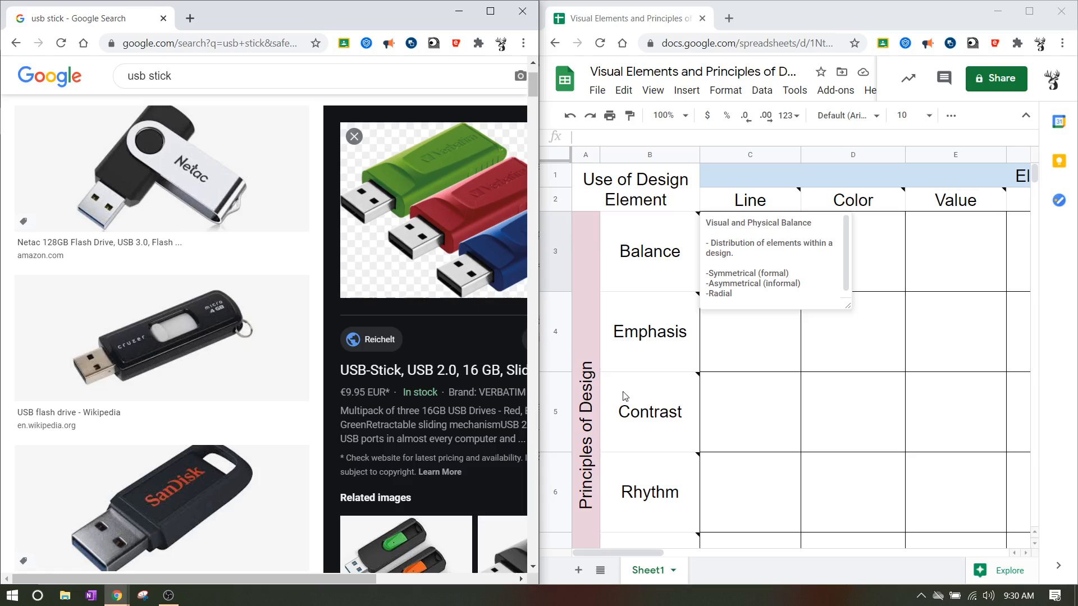
click(779, 347)
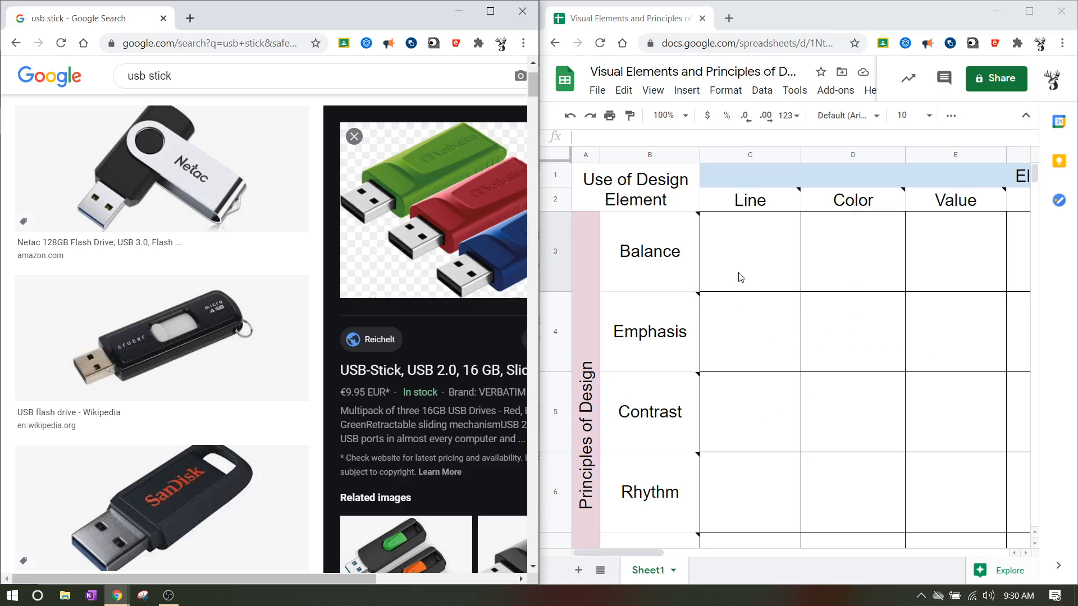
click(955, 332)
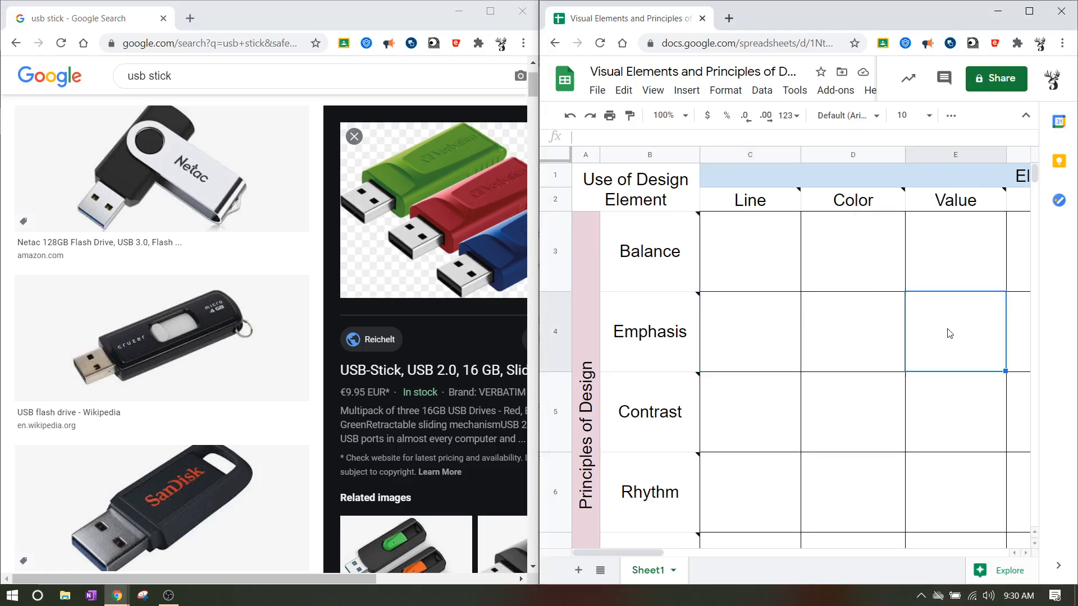
mouse_move(953, 294)
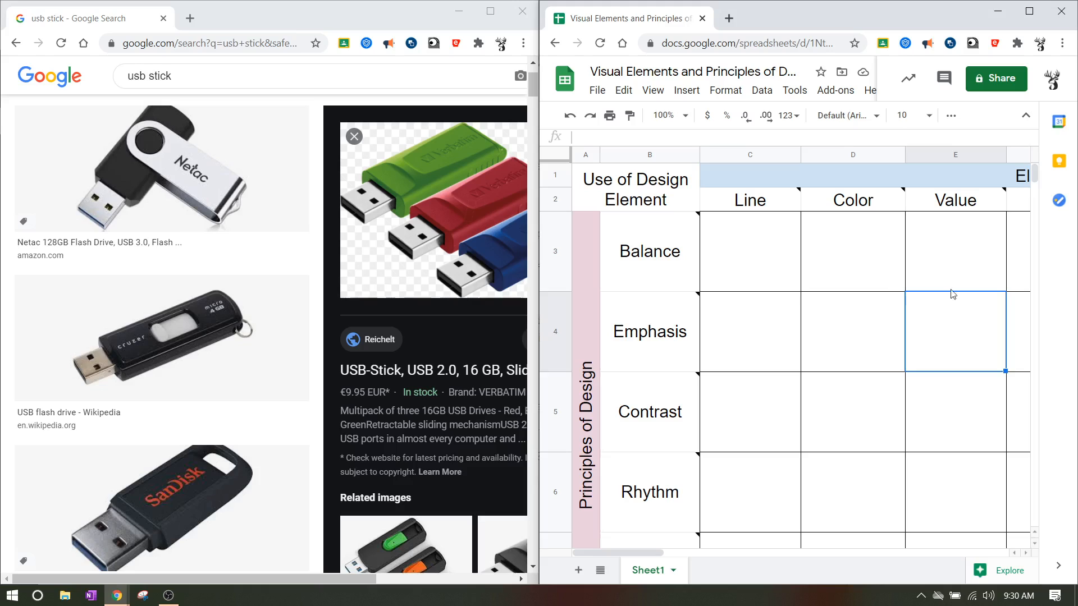
click(749, 250)
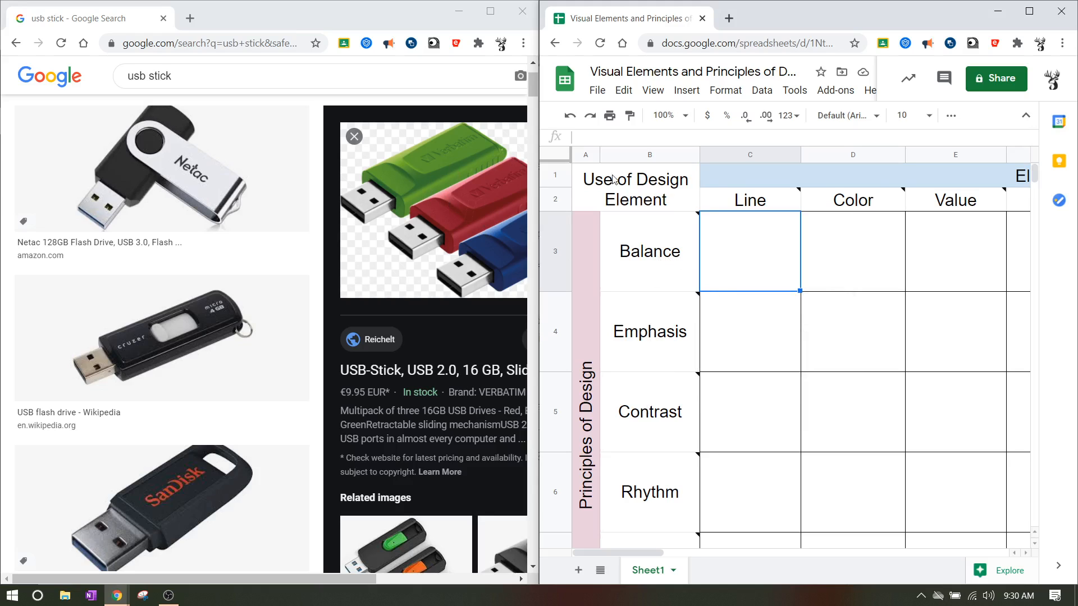
click(954, 250)
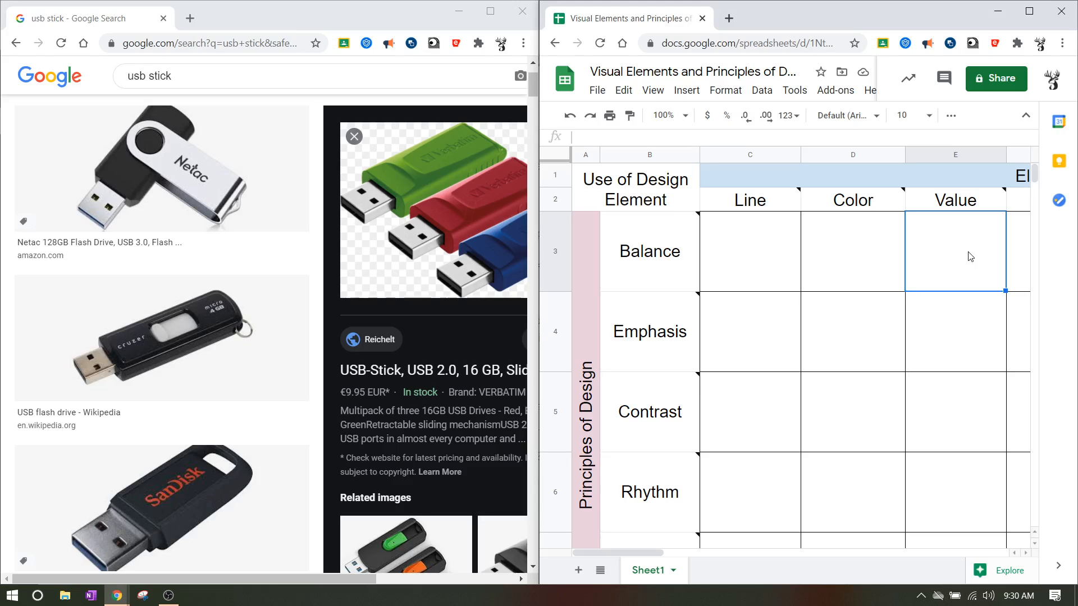
click(749, 251)
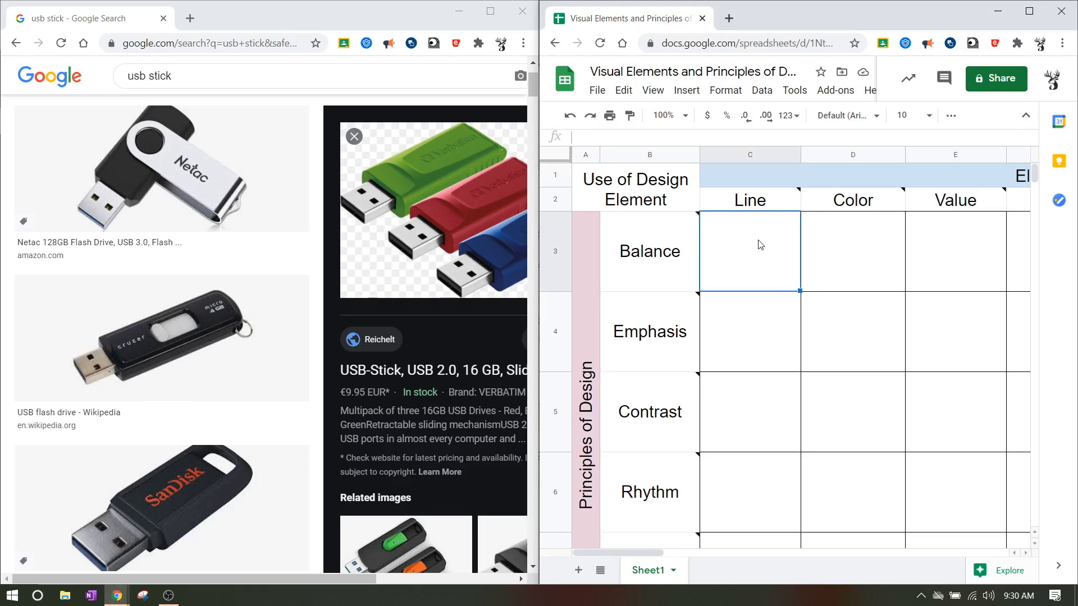
mouse_move(399, 183)
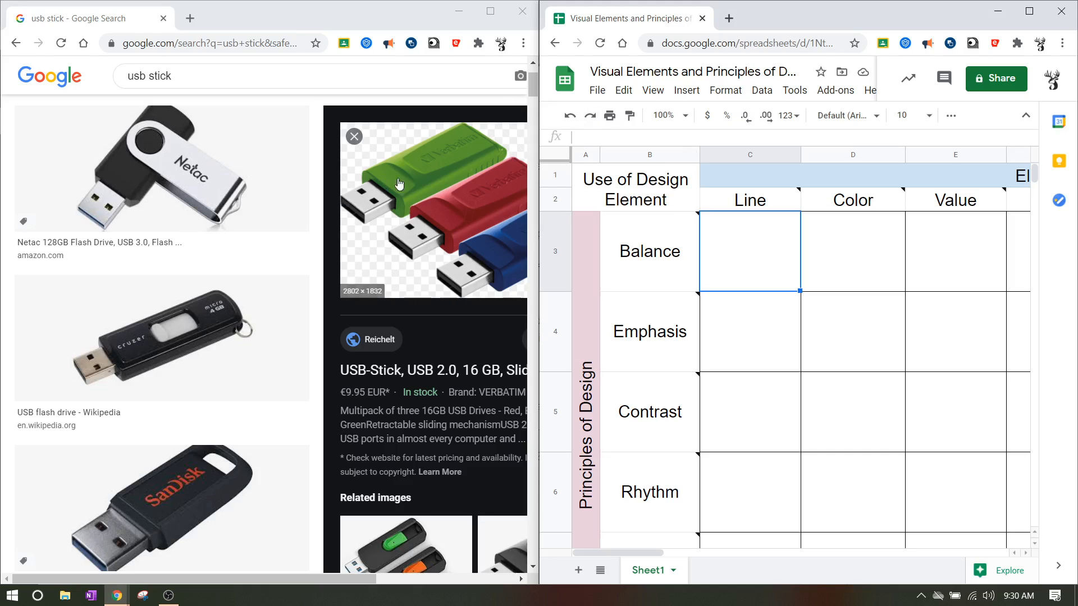
mouse_move(713, 258)
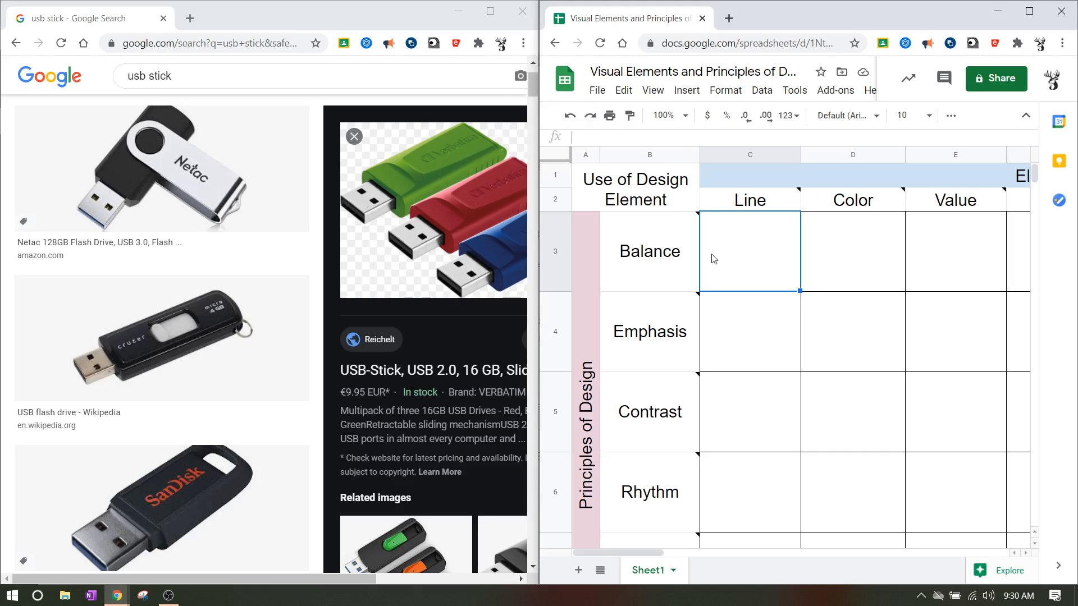
Enter 'Symetrical' under Line in the Balance row
text(S)
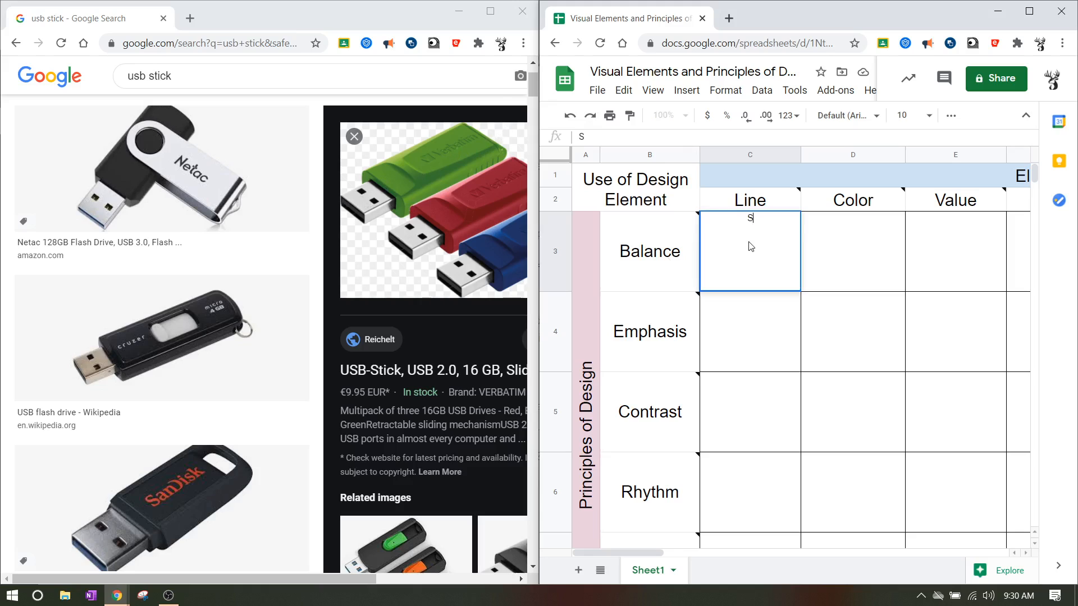
text(ymet)
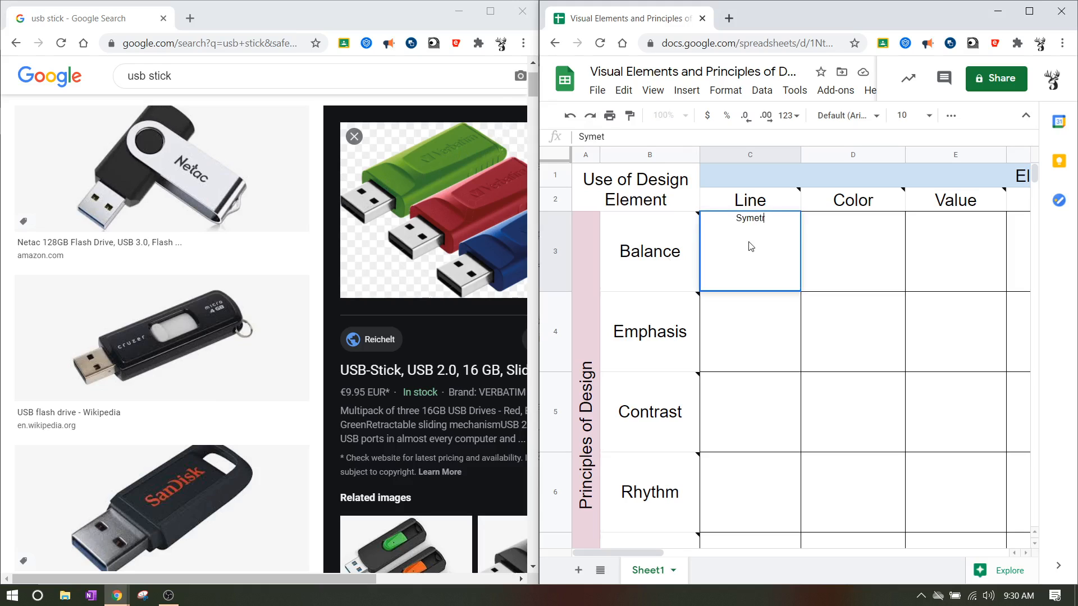
text(rical)
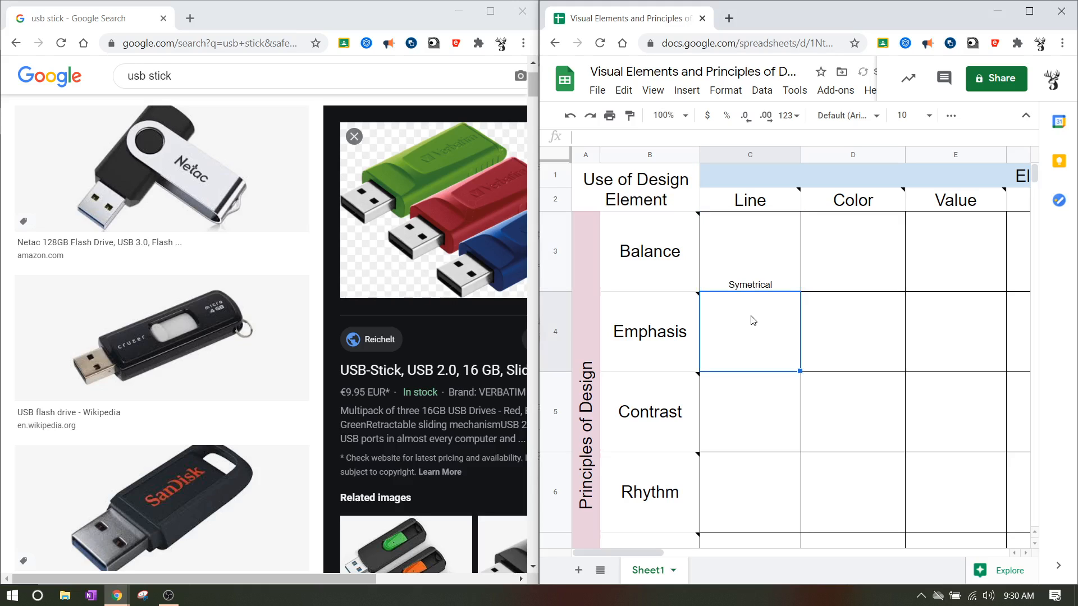
mouse_move(383, 170)
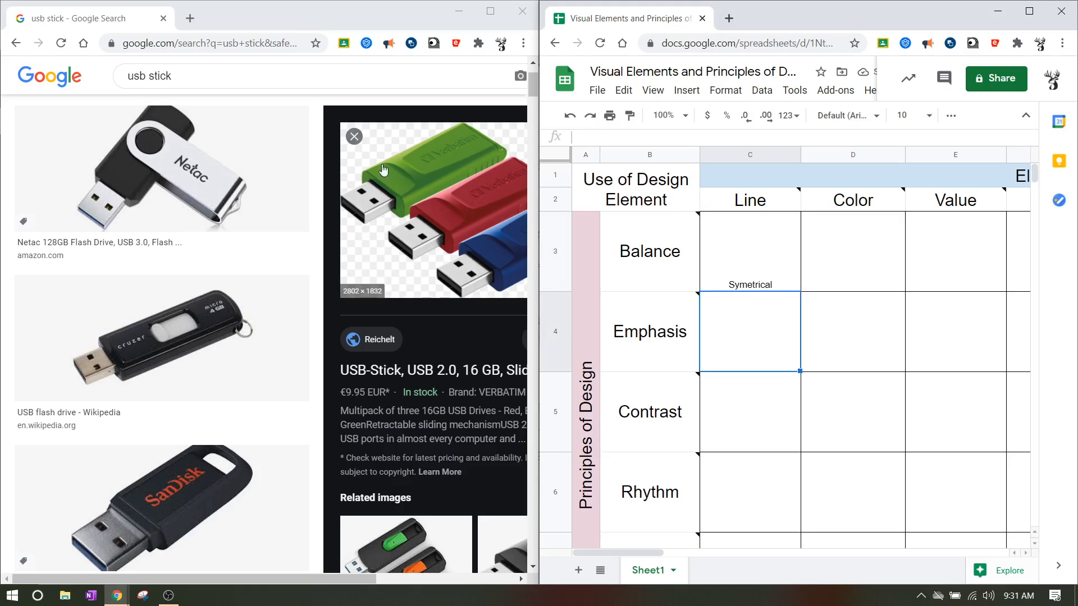
mouse_move(453, 153)
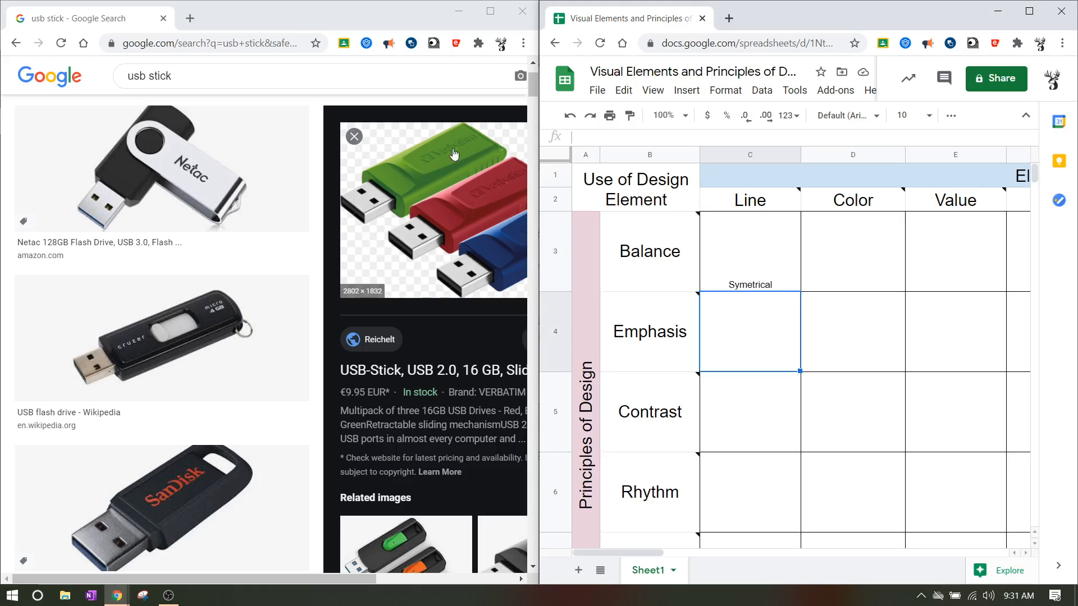
mouse_move(822, 302)
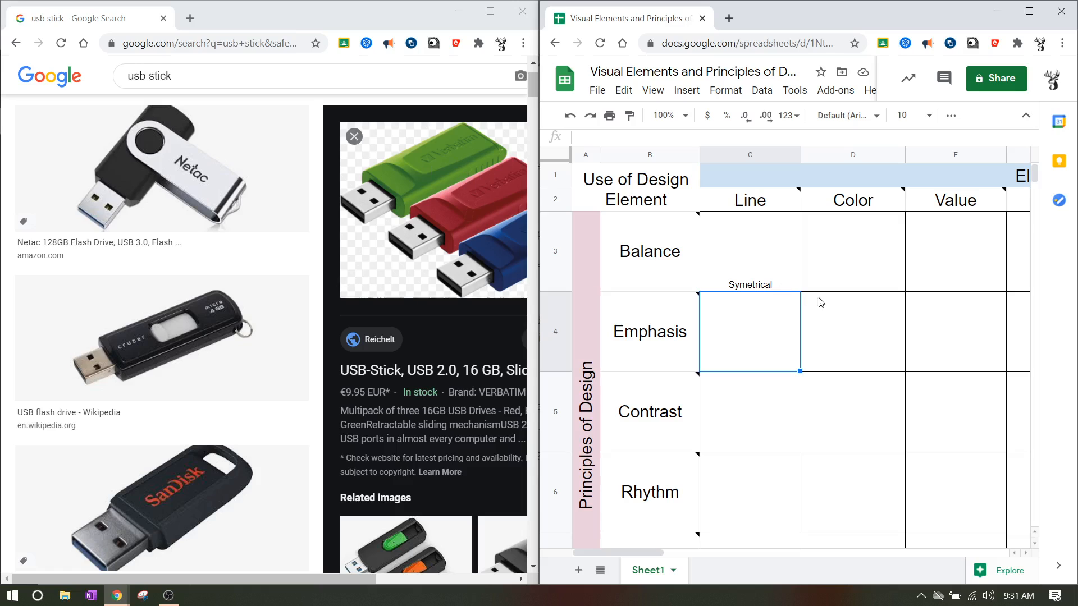
Enter 'Green provides emphasis compared to the metal usb input' under Color in the Emphasis row
text(Gr)
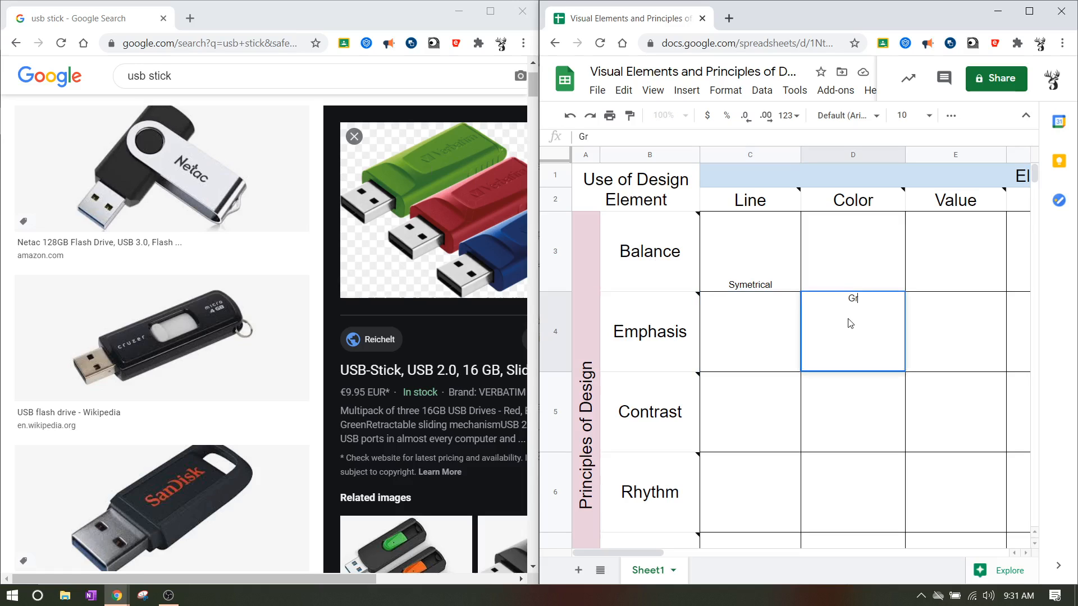
text(een)
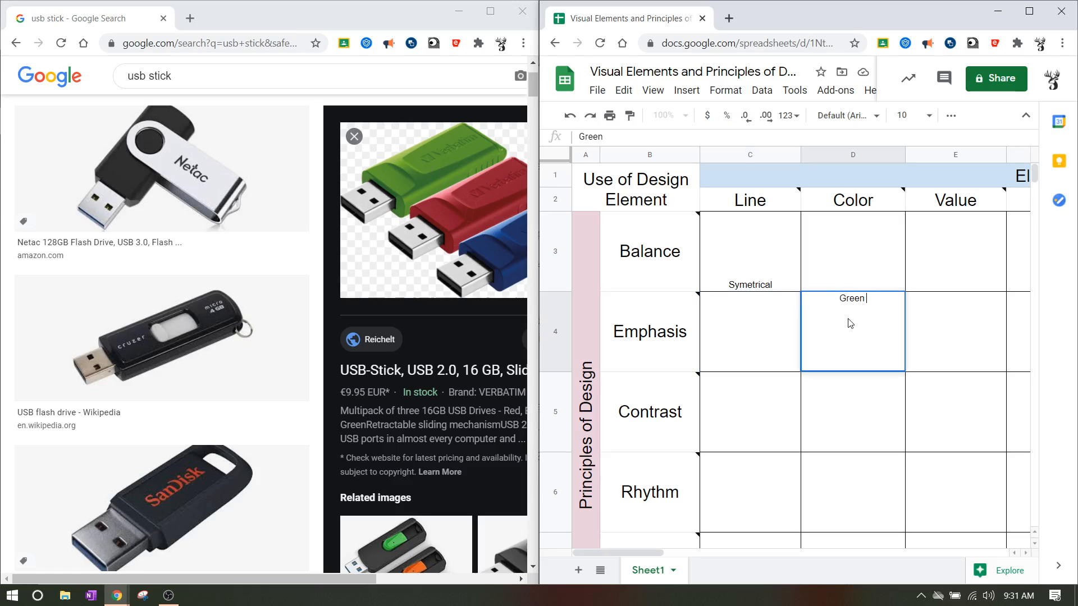
text(provides)
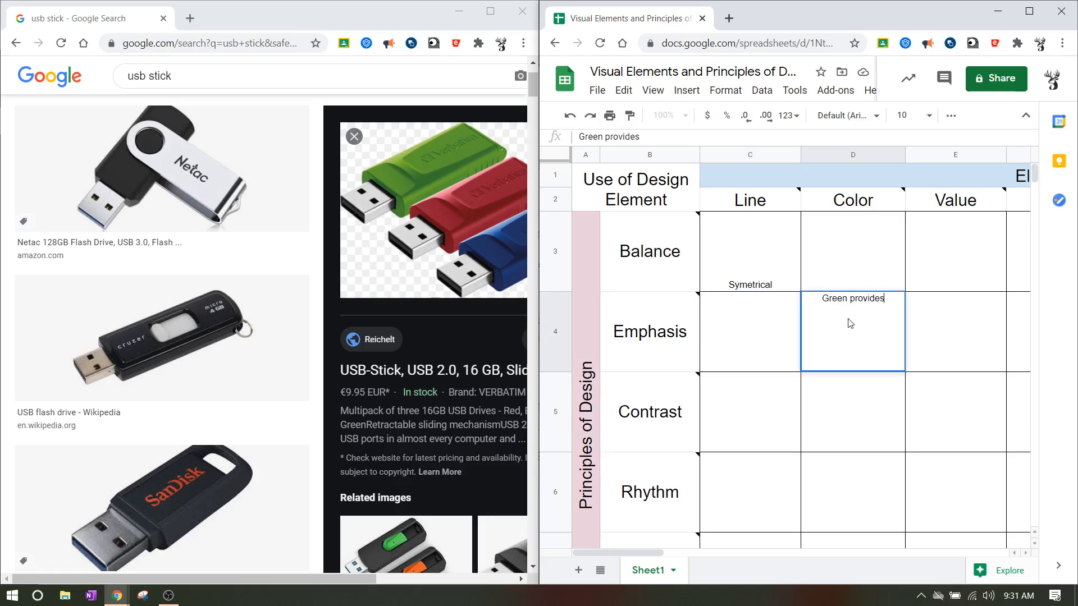
text(emphasis)
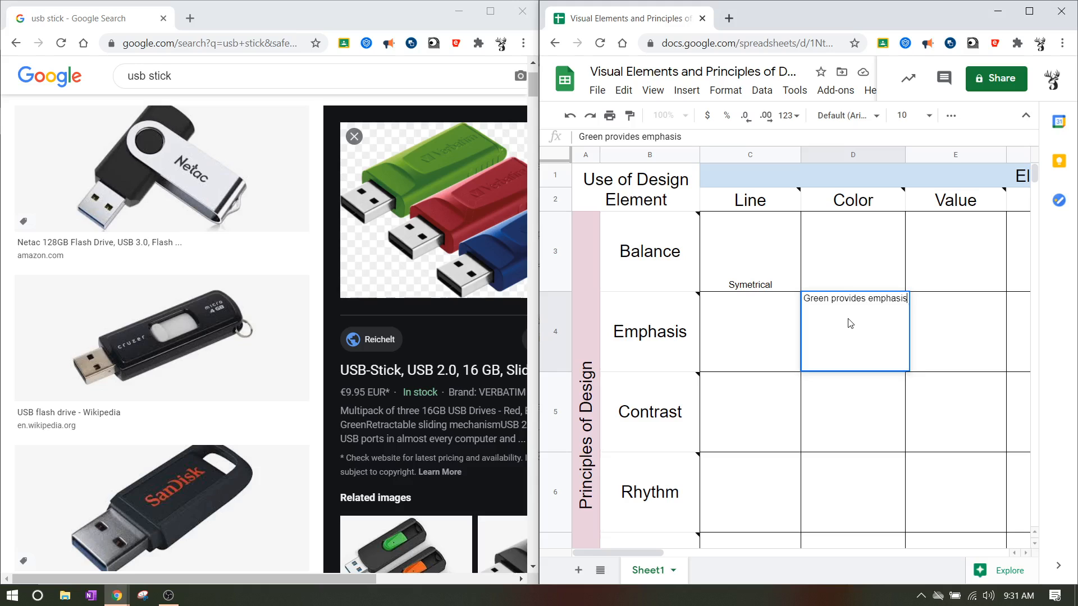
text(compared to the metal u)
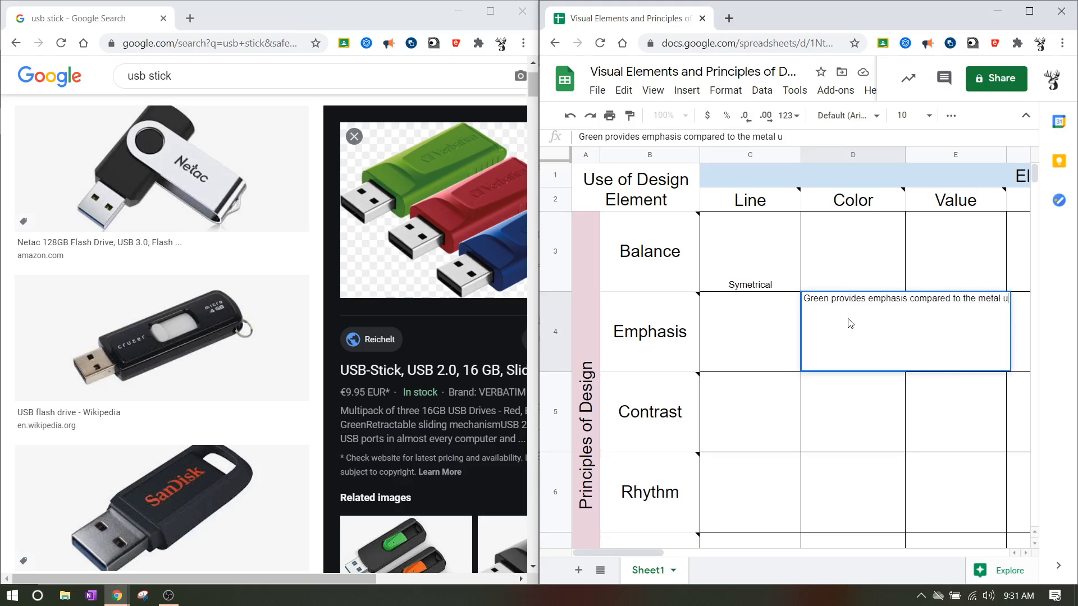
text(sb input)
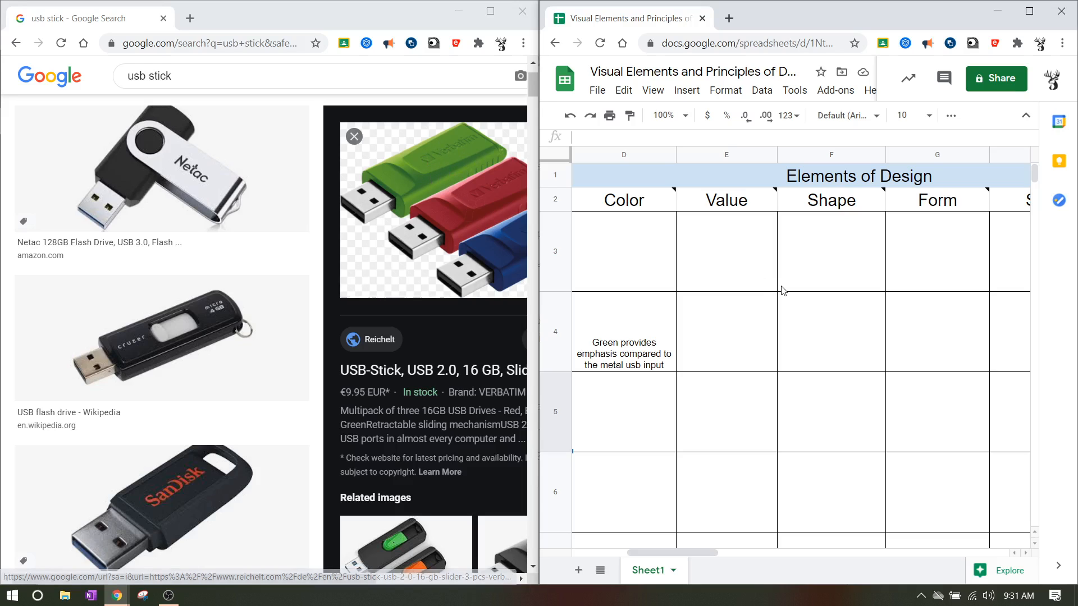
mouse_move(832, 199)
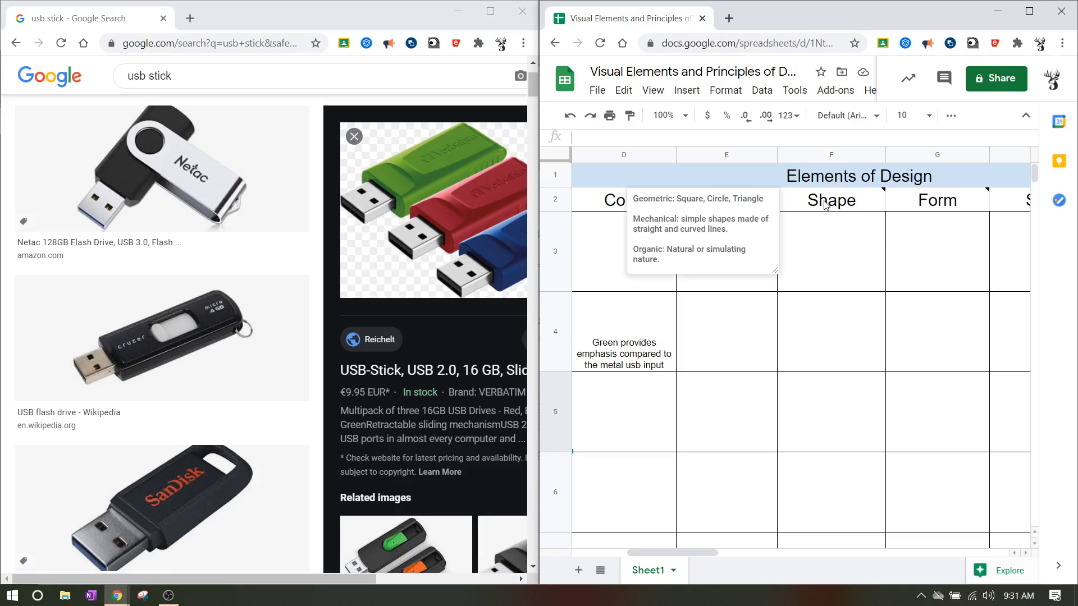
mouse_move(933, 205)
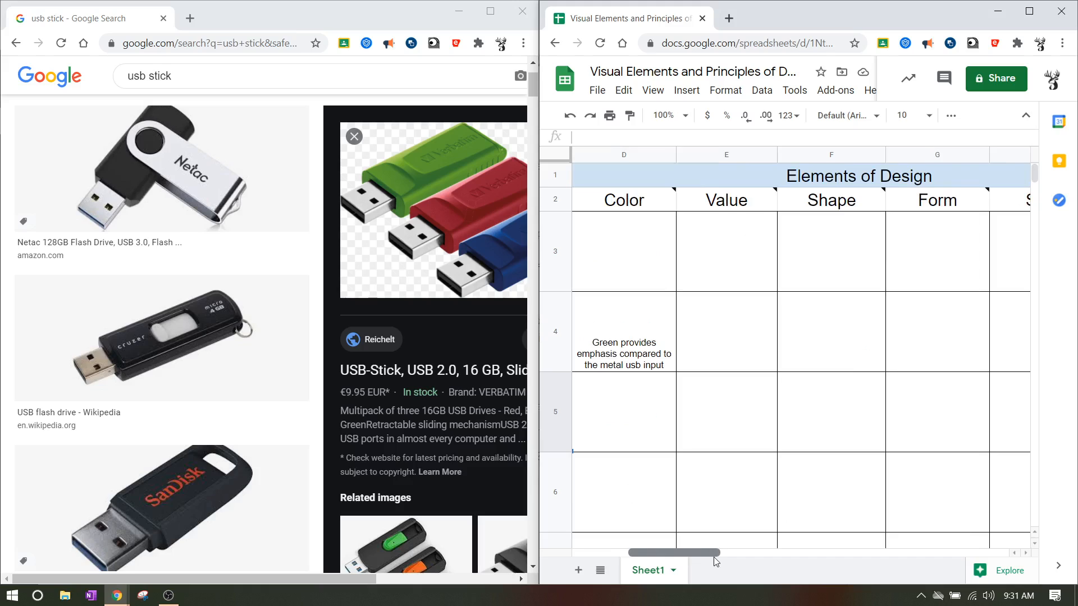
mouse_move(802, 270)
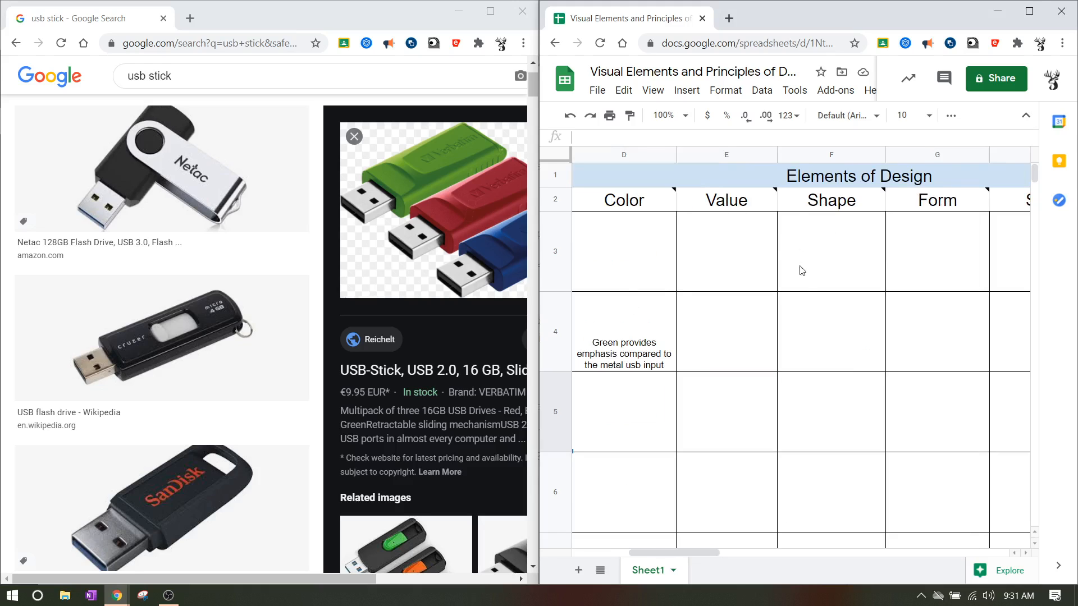
mouse_move(803, 287)
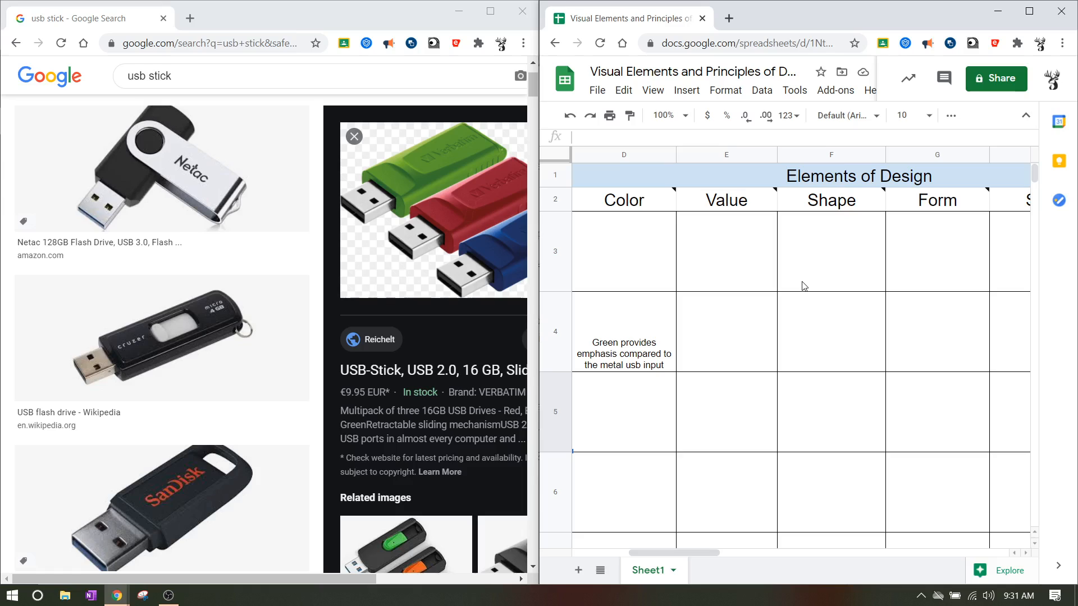
Move to the Shape and Form cells of the Balance row
click(936, 250)
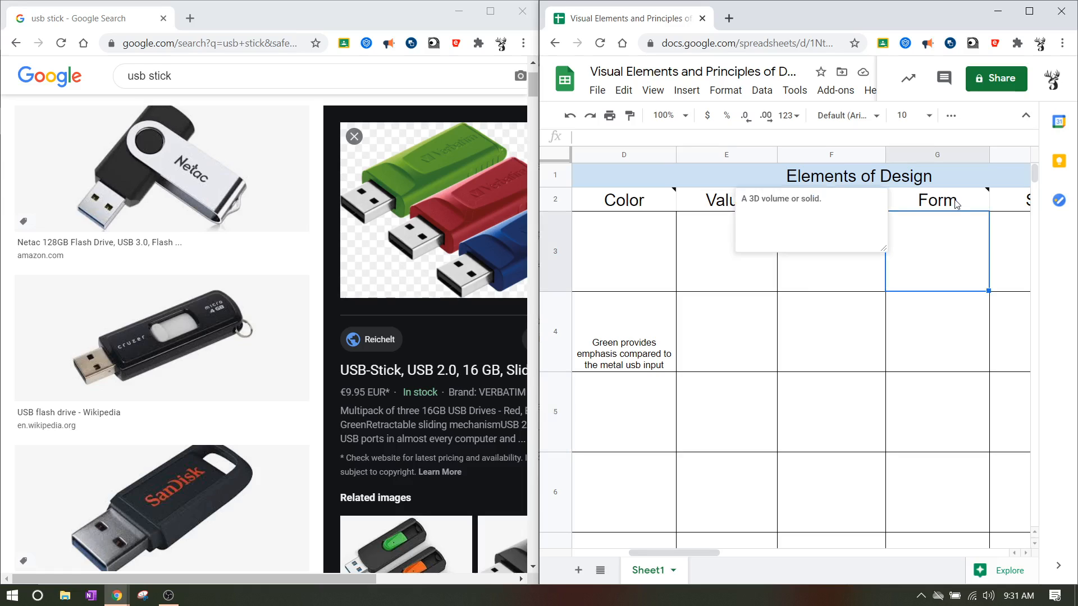
mouse_move(936, 261)
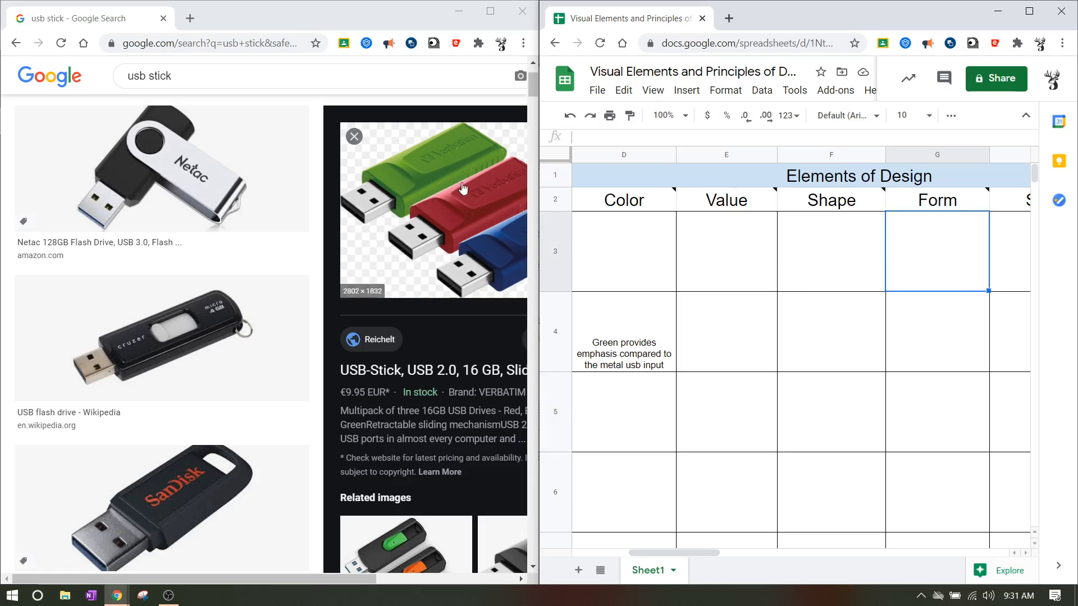
mouse_move(488, 145)
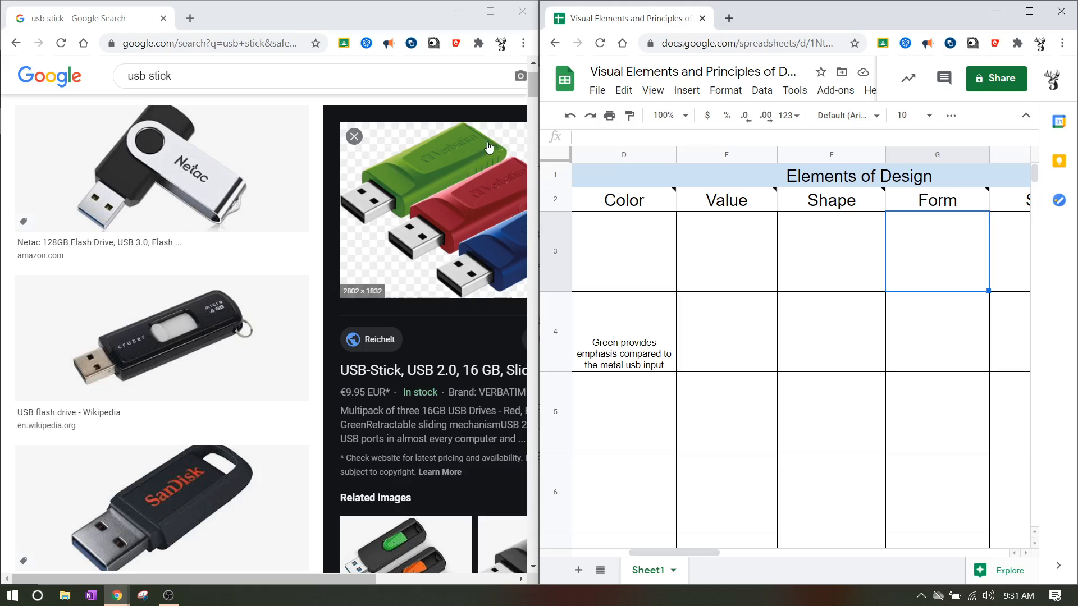
mouse_move(728, 240)
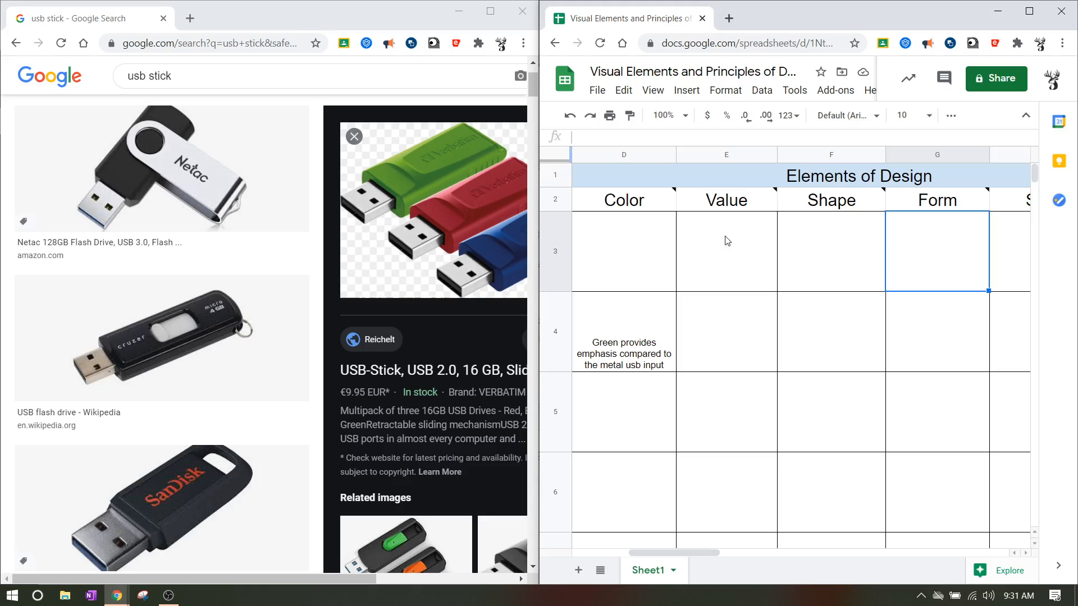
click(829, 251)
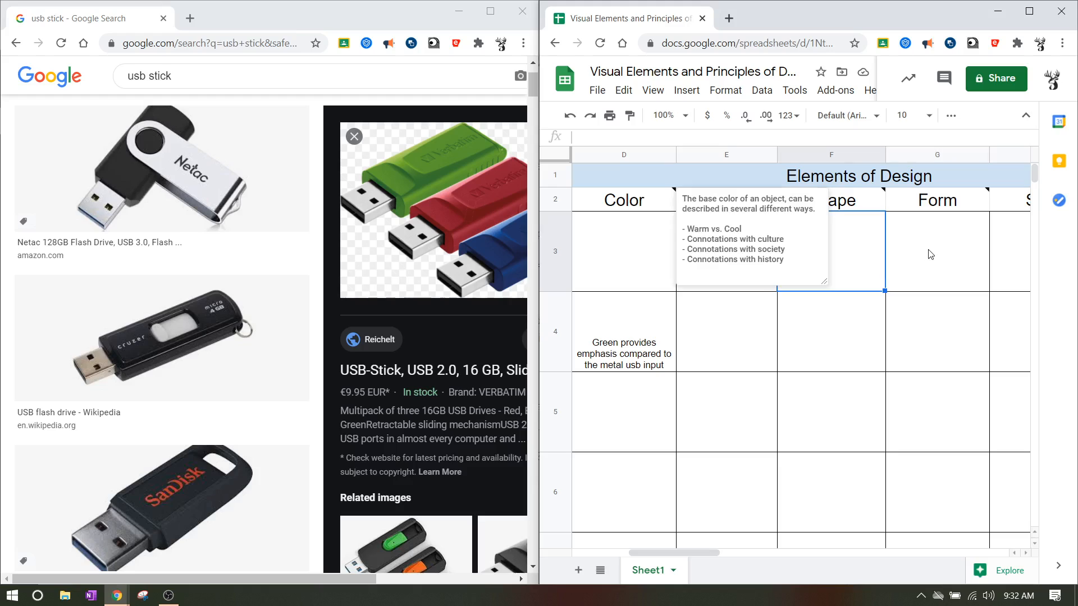
Enter 'Symetrical' under Shape and Form in the Balance row
text(Symetrical)
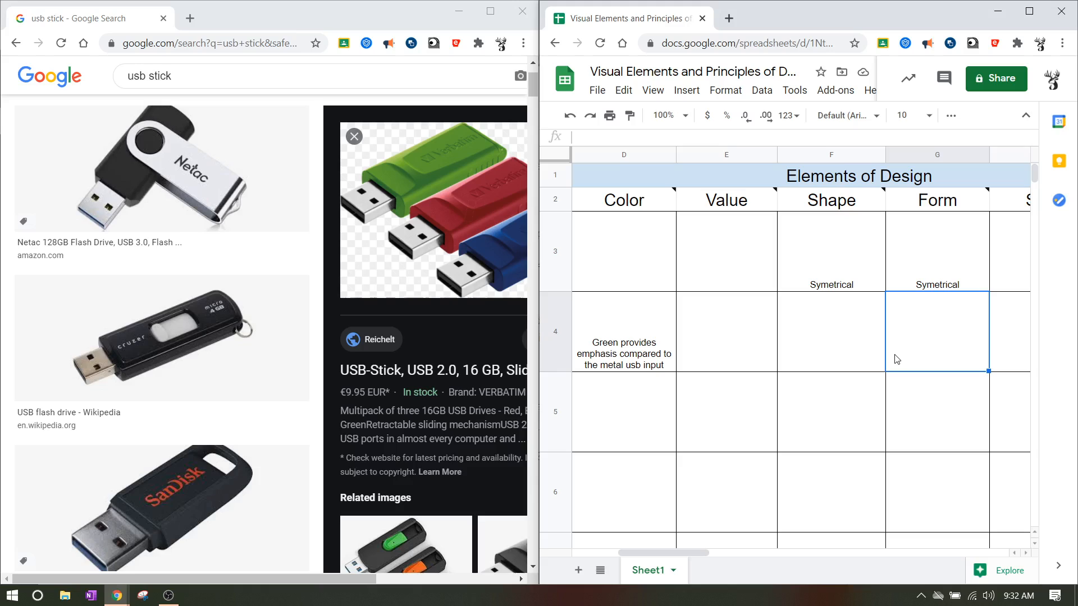
click(830, 332)
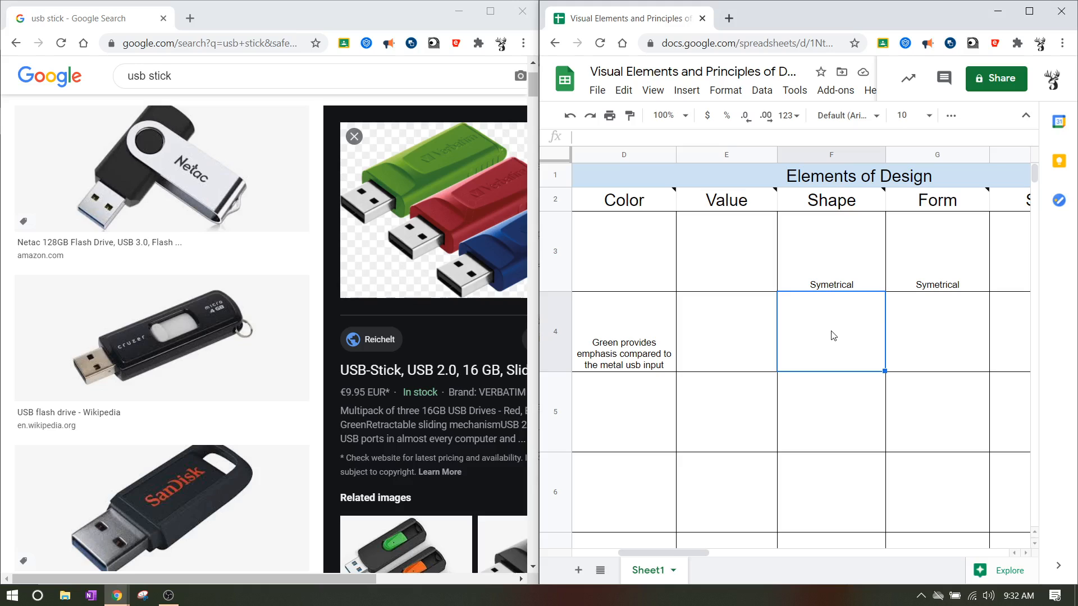
mouse_move(834, 336)
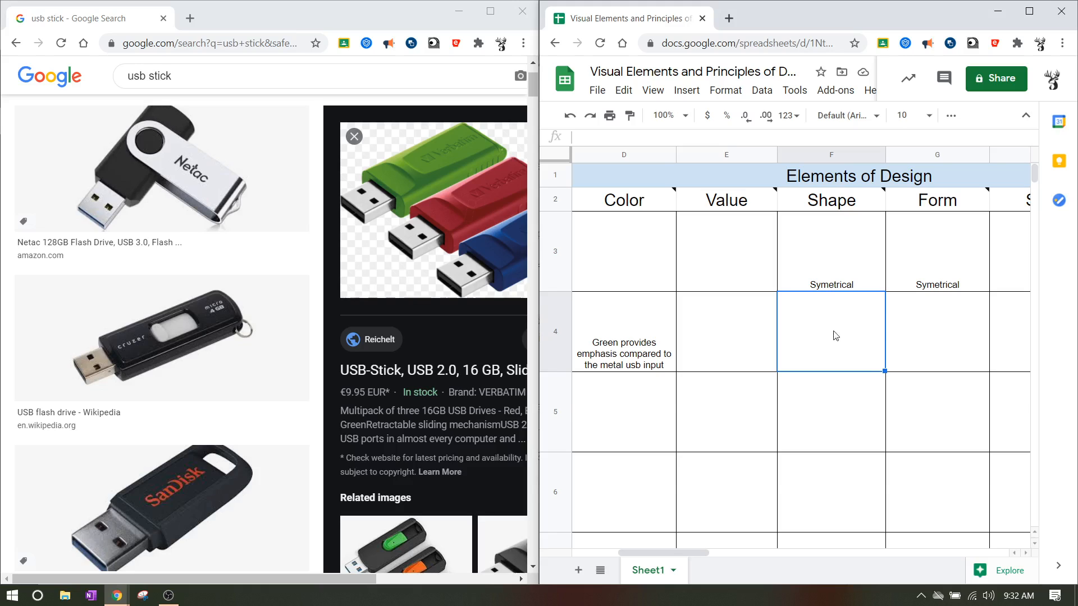
Enter 'Contrast between plastic and metal' under Color in the Contrast row
scroll(down, 3)
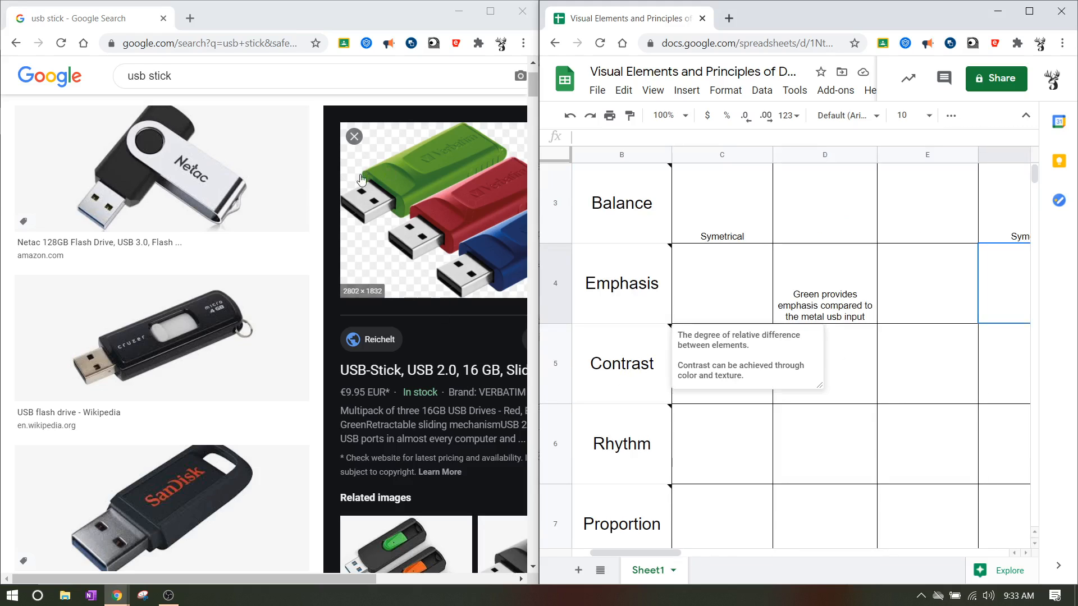
mouse_move(444, 163)
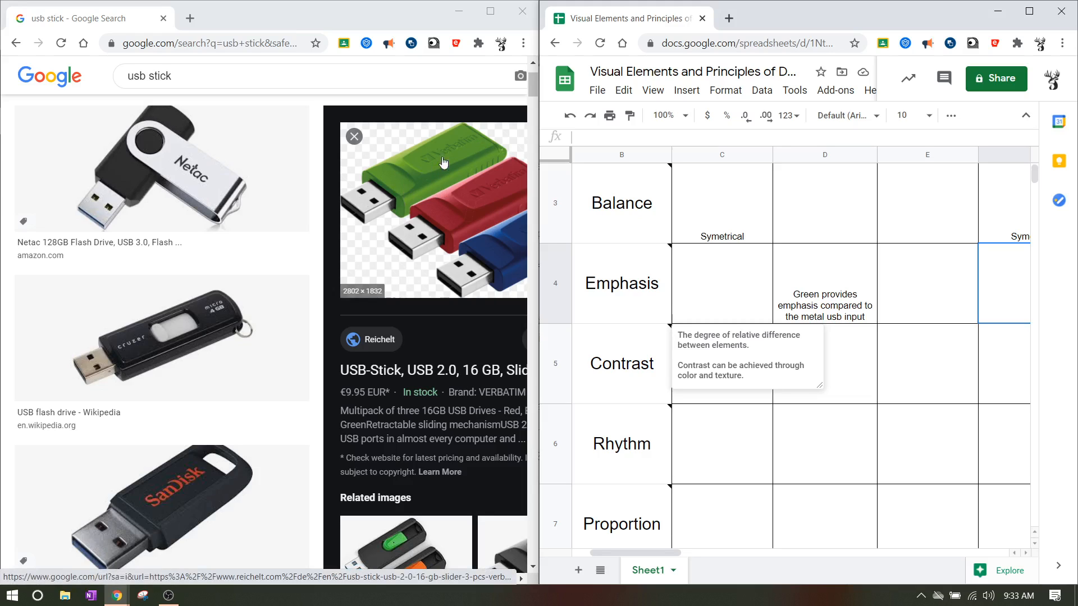
click(824, 362)
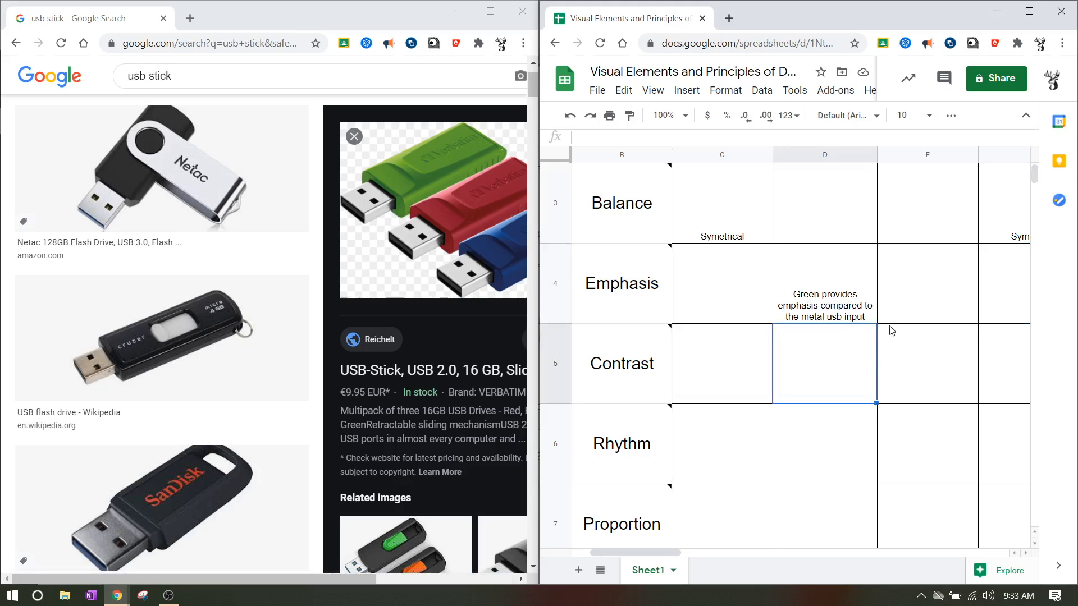
click(824, 283)
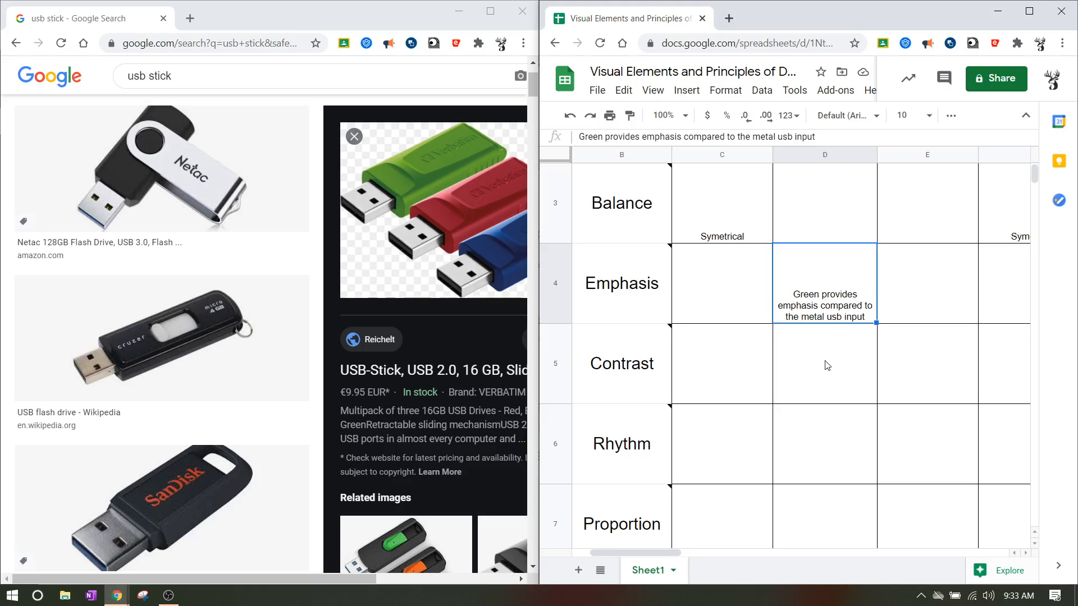
text(Contrast between)
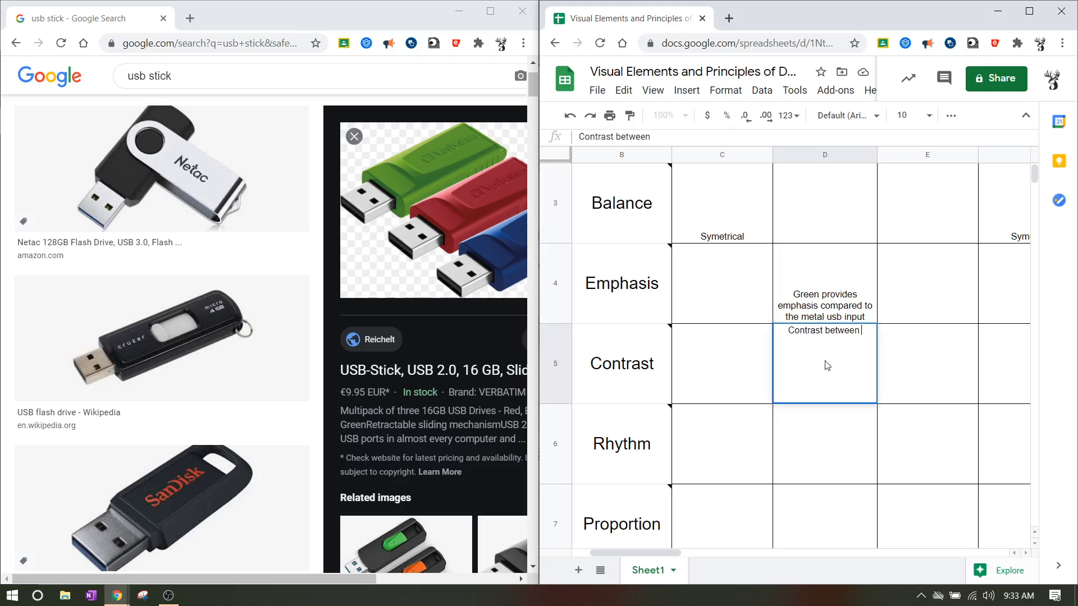
text(plastic a)
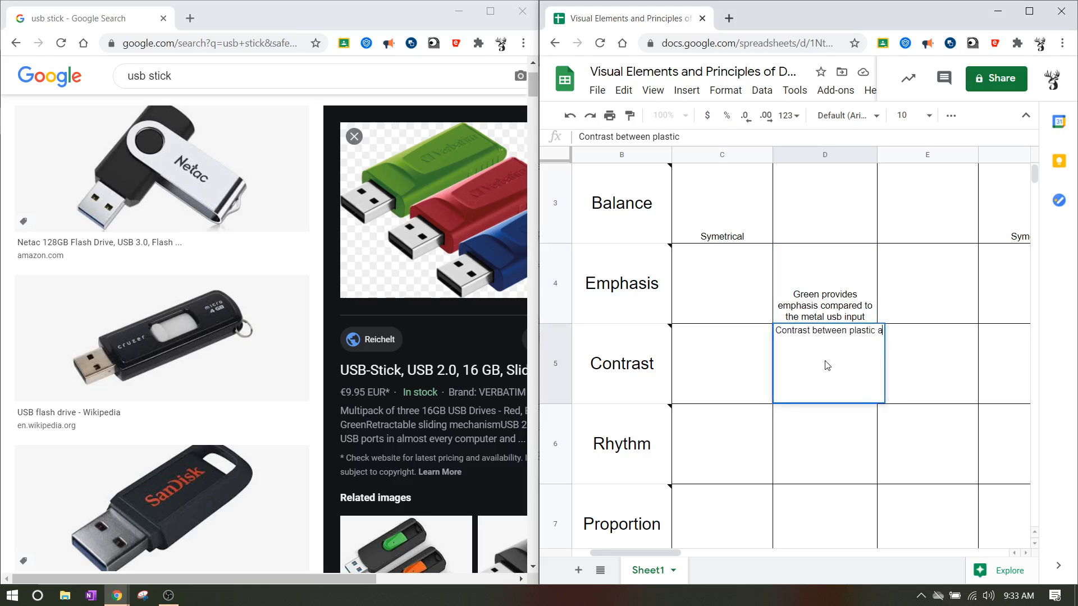
text(and metal)
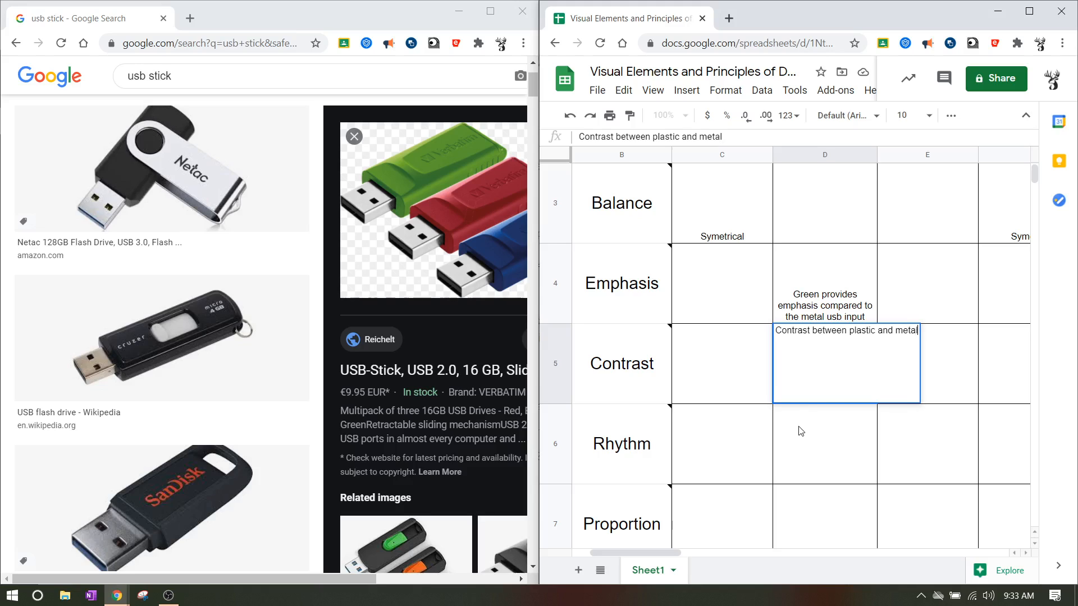
click(720, 443)
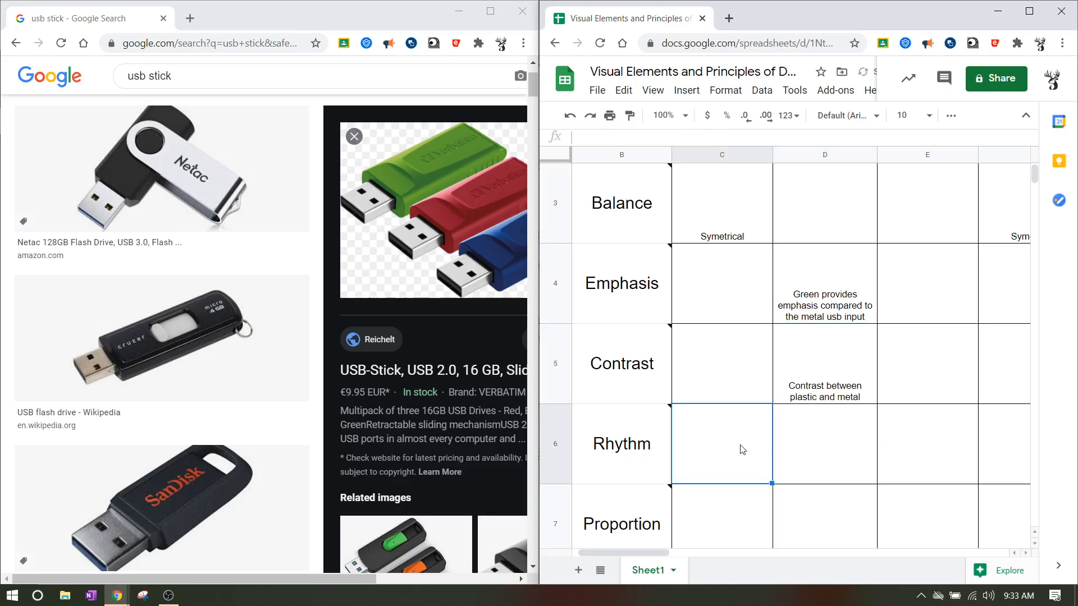
mouse_move(366, 195)
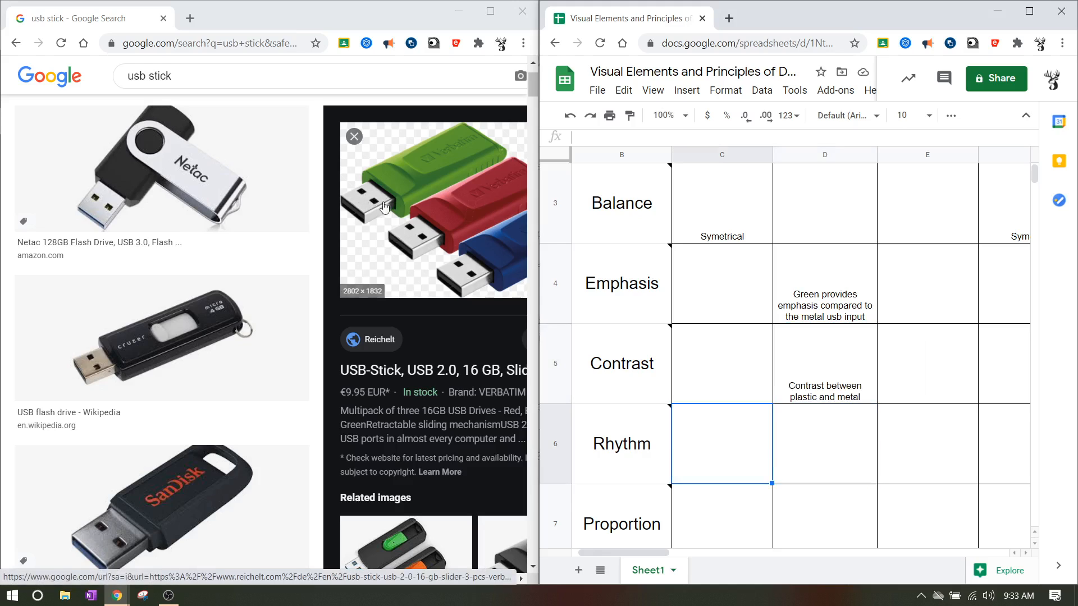
mouse_move(371, 207)
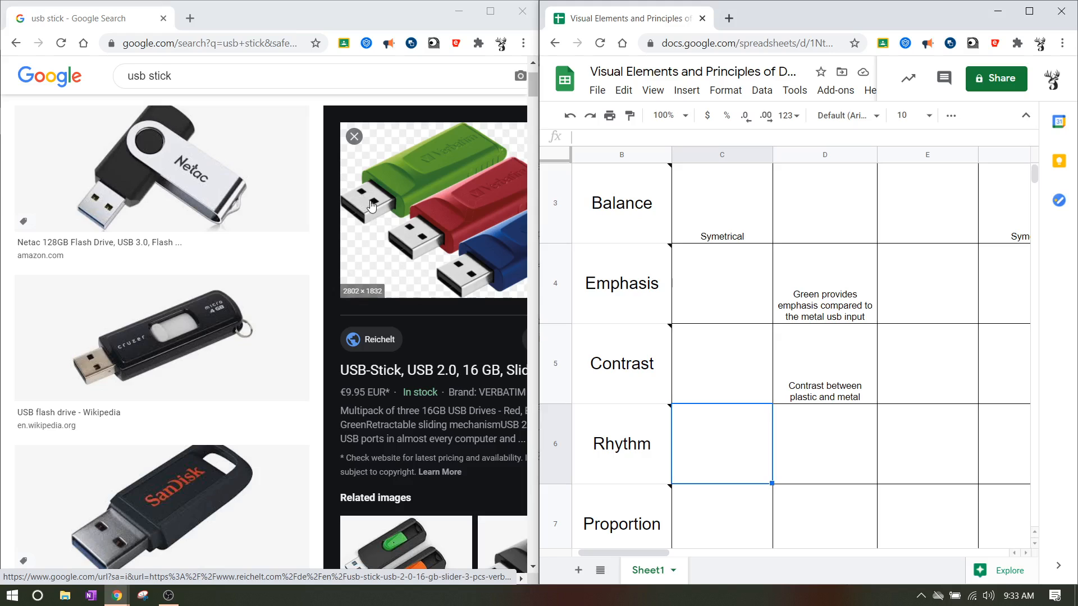
mouse_move(377, 209)
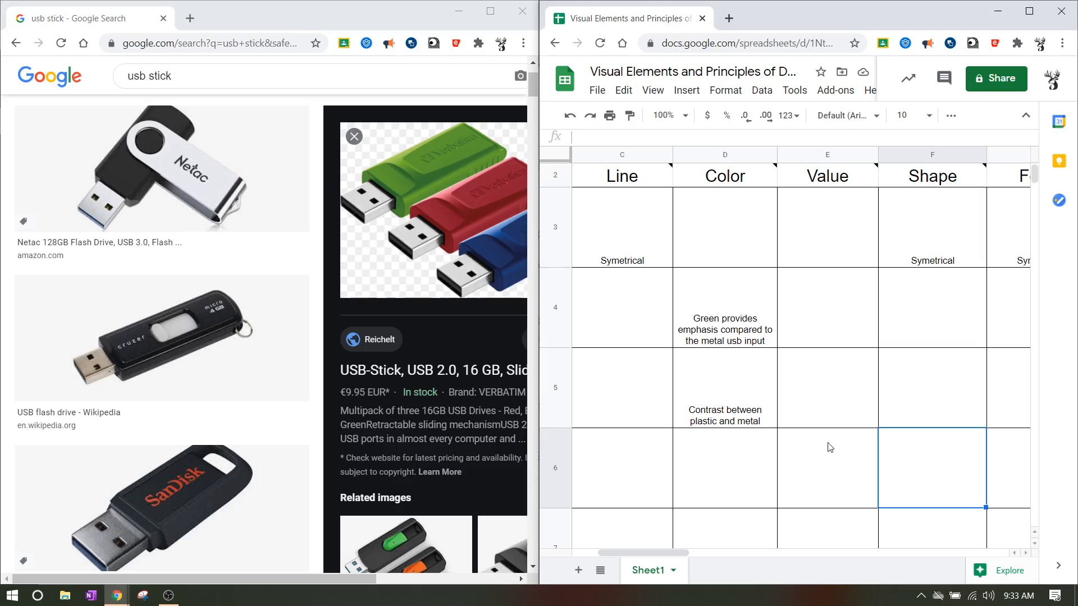
Enter 'Repeated squares' under Shape in the Rhythm row
text(Repeated squa)
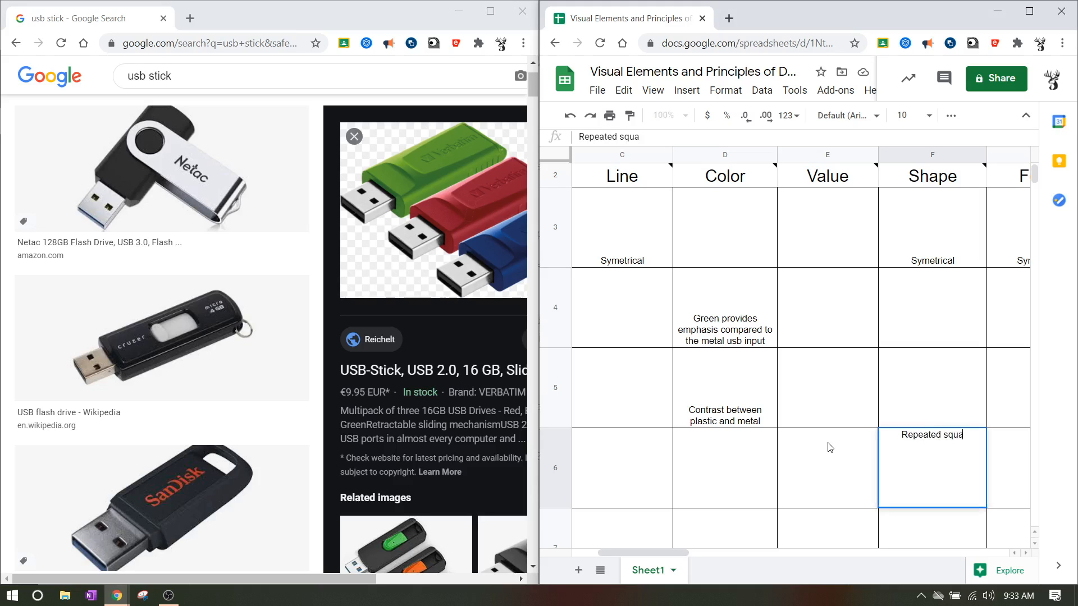
text(res)
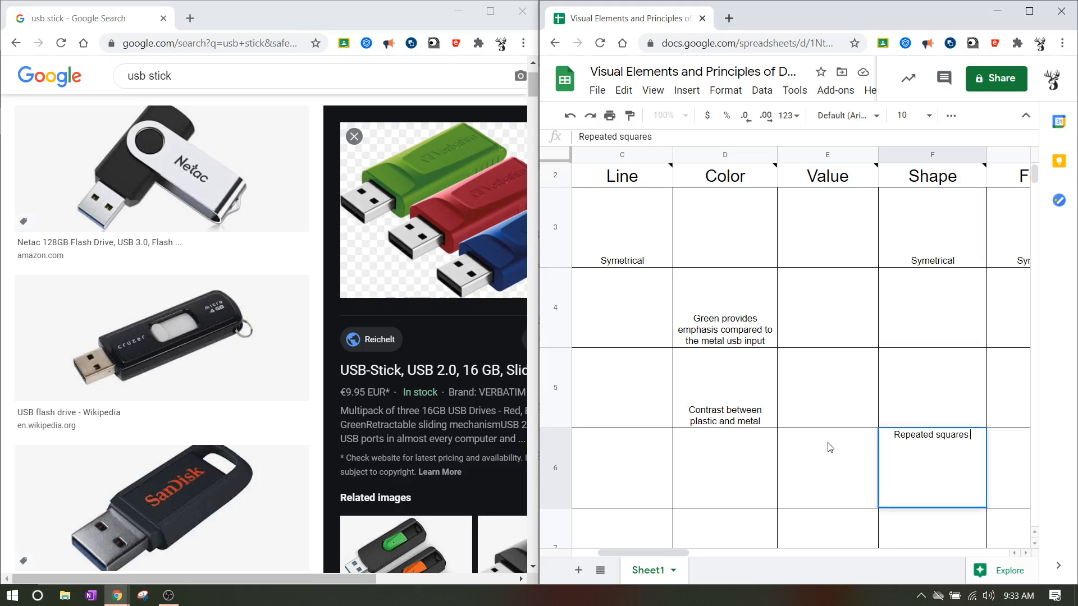
scroll(down, 3)
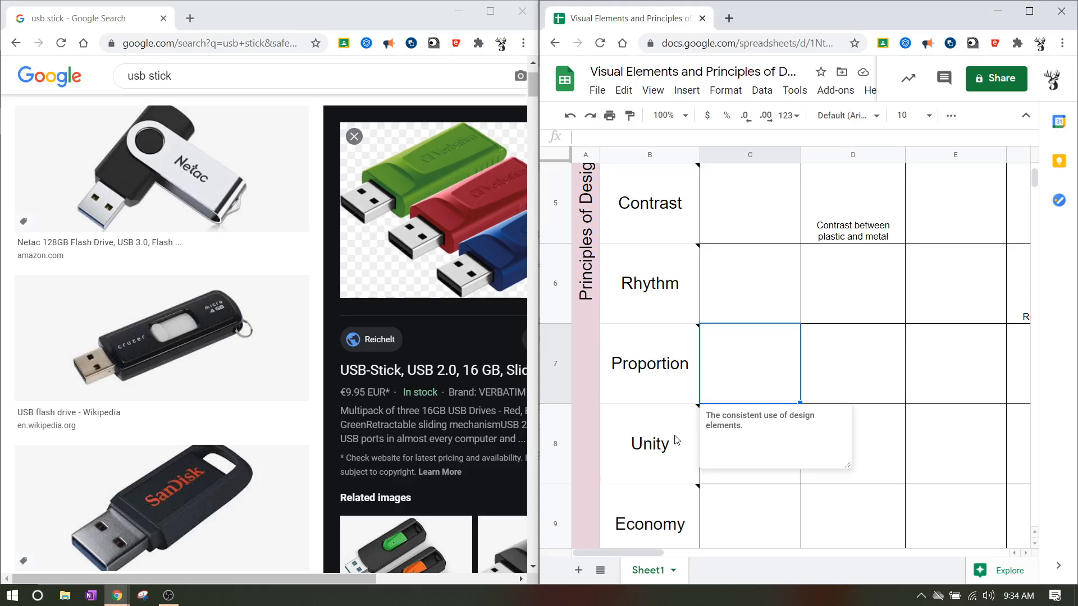
mouse_move(650, 453)
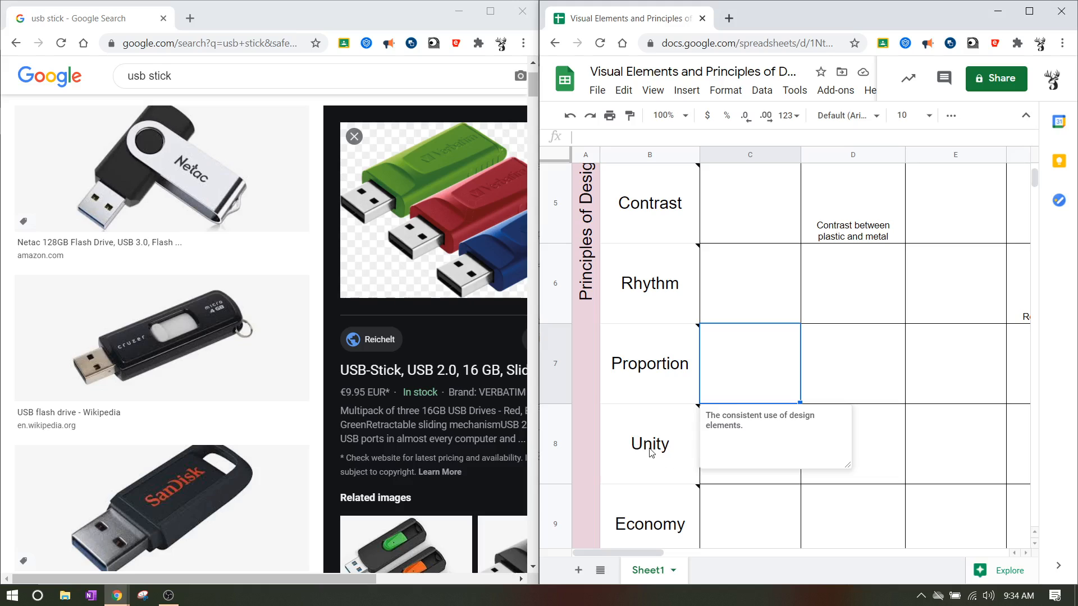
click(649, 523)
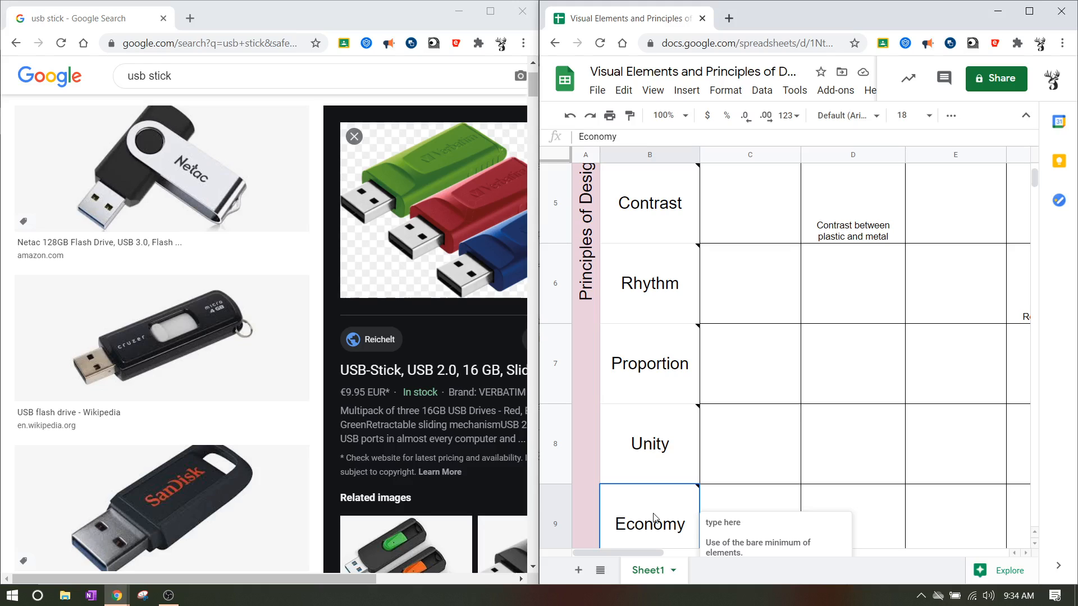
scroll(up, 3)
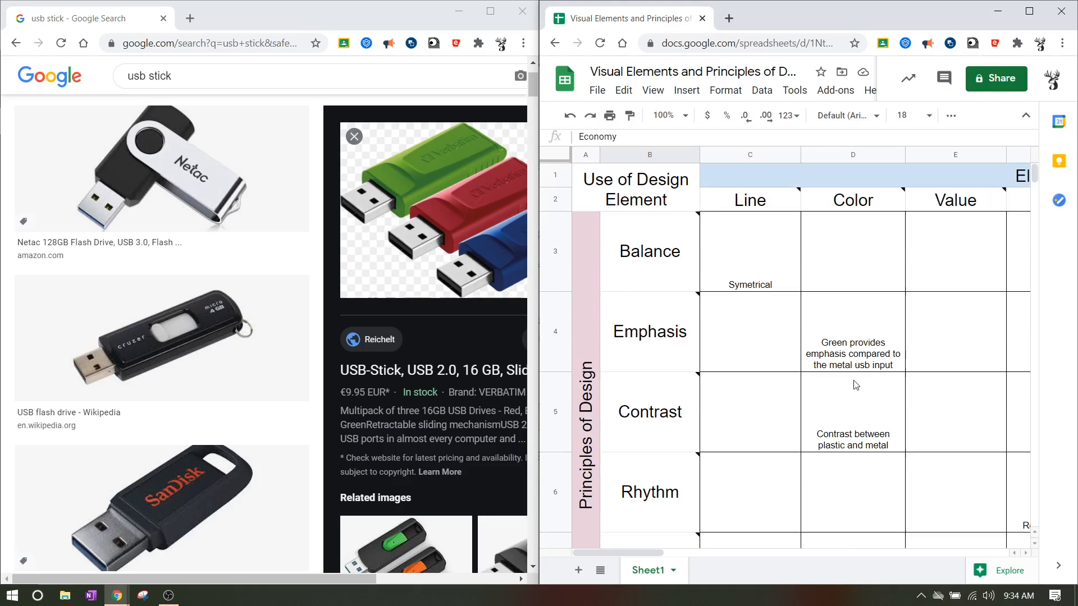
mouse_move(847, 316)
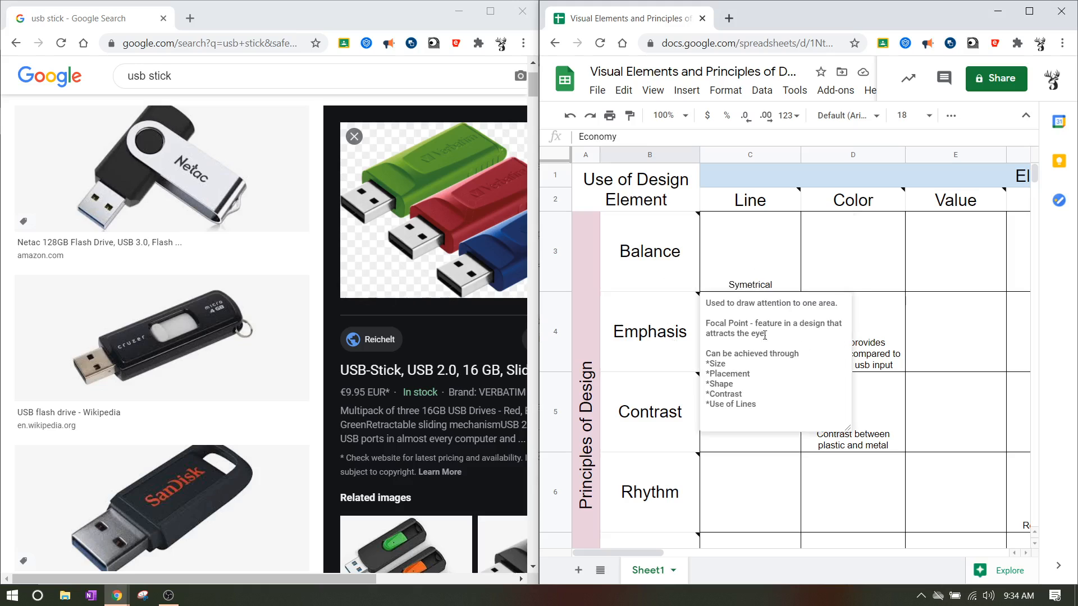
click(954, 333)
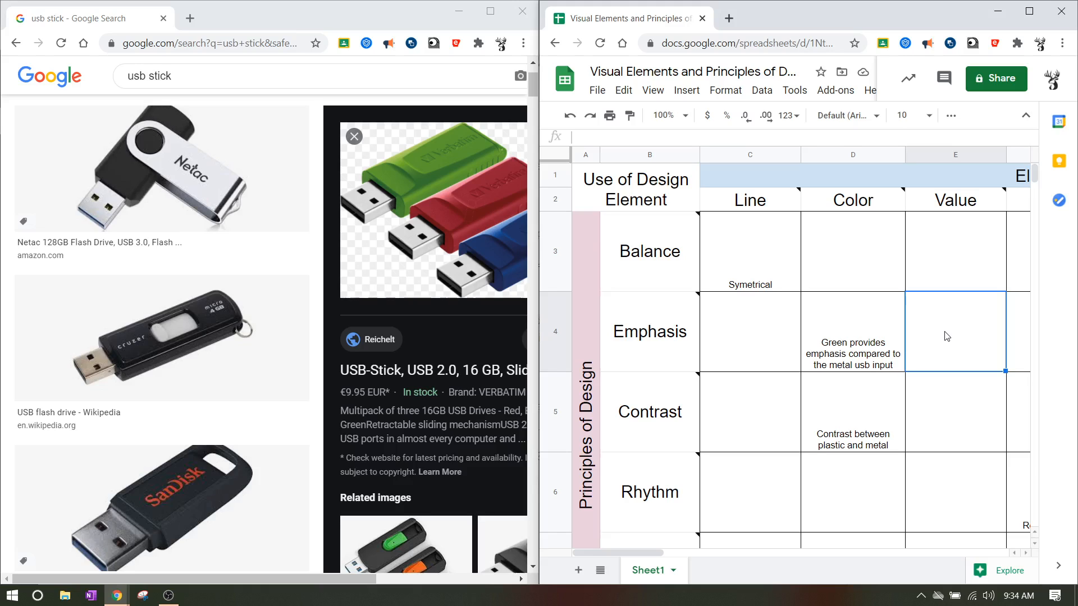
click(749, 250)
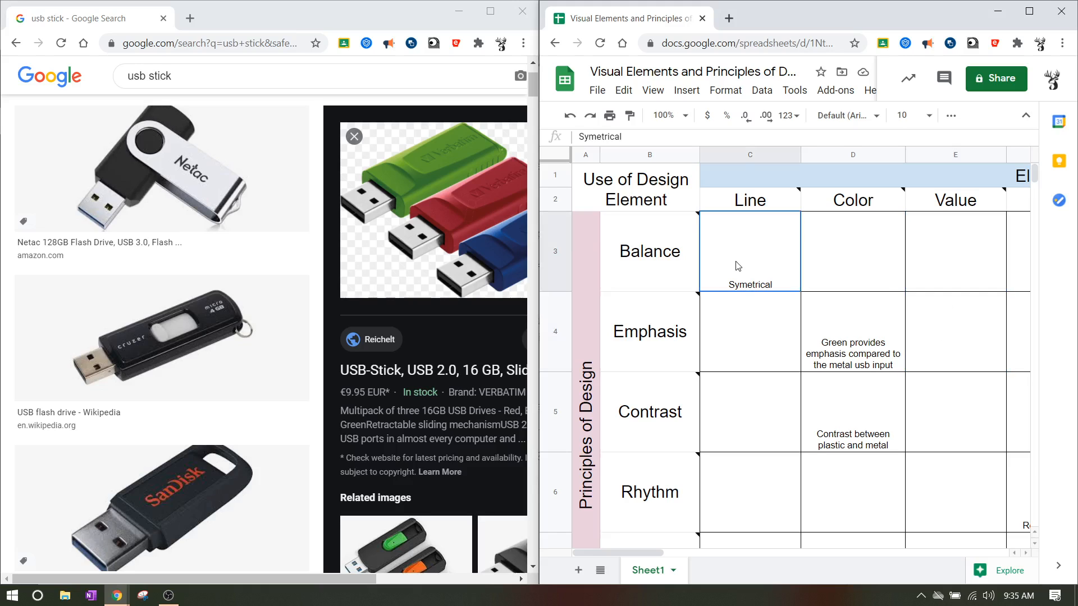
click(852, 350)
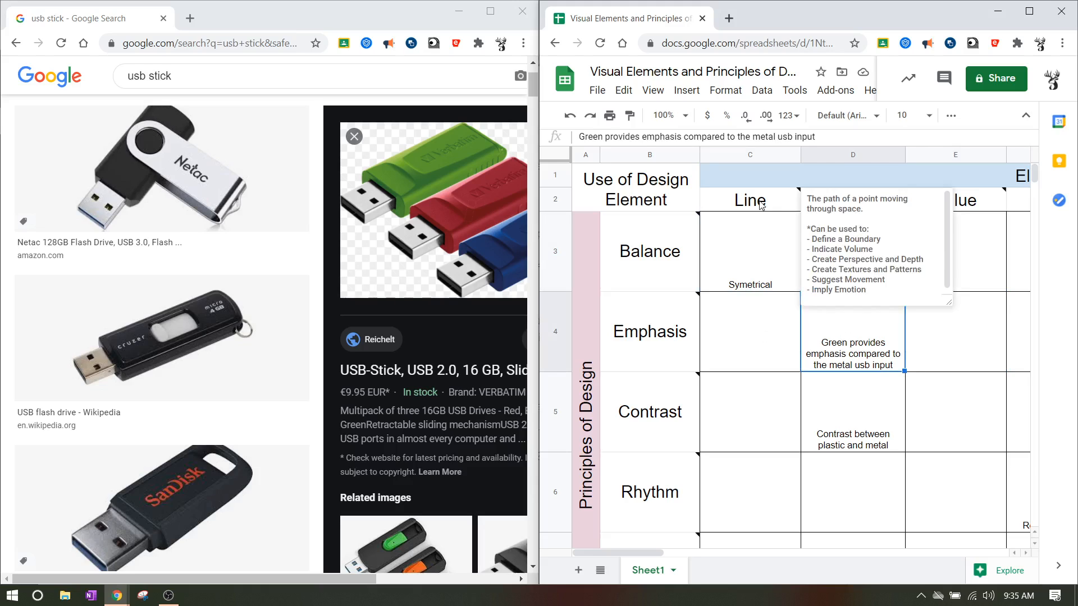
click(749, 251)
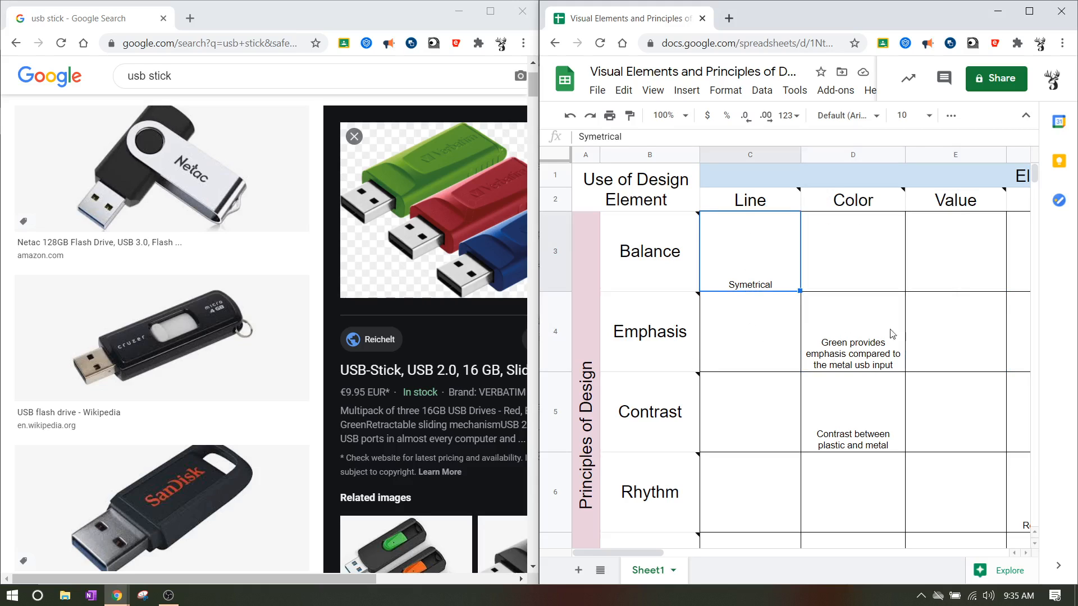
click(954, 331)
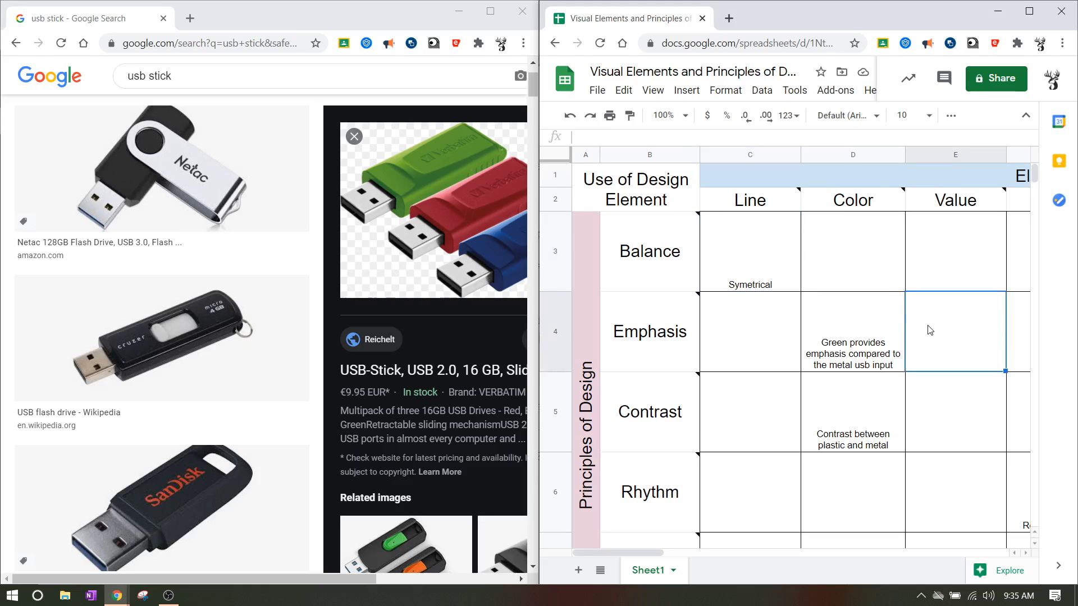